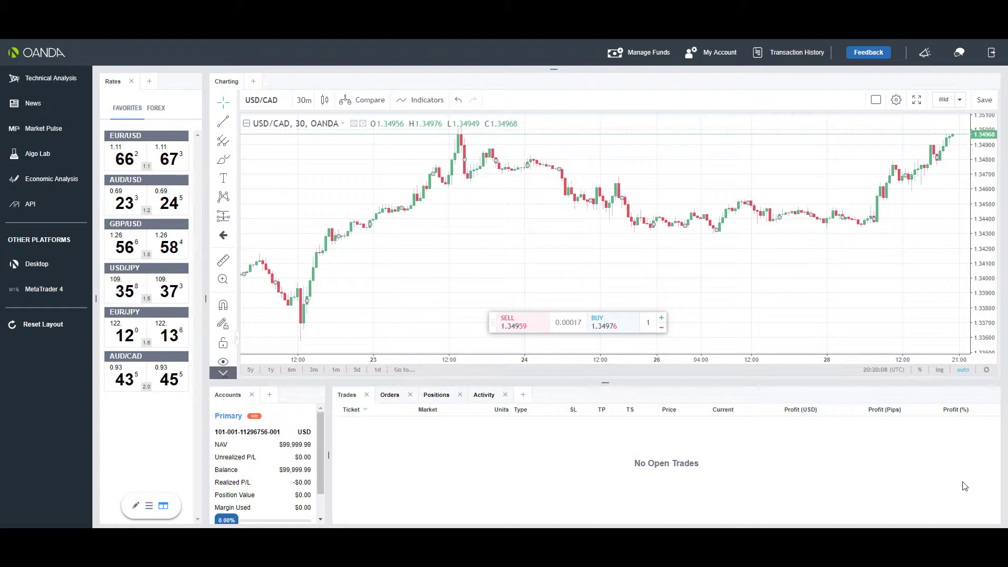
mouse_move(147, 130)
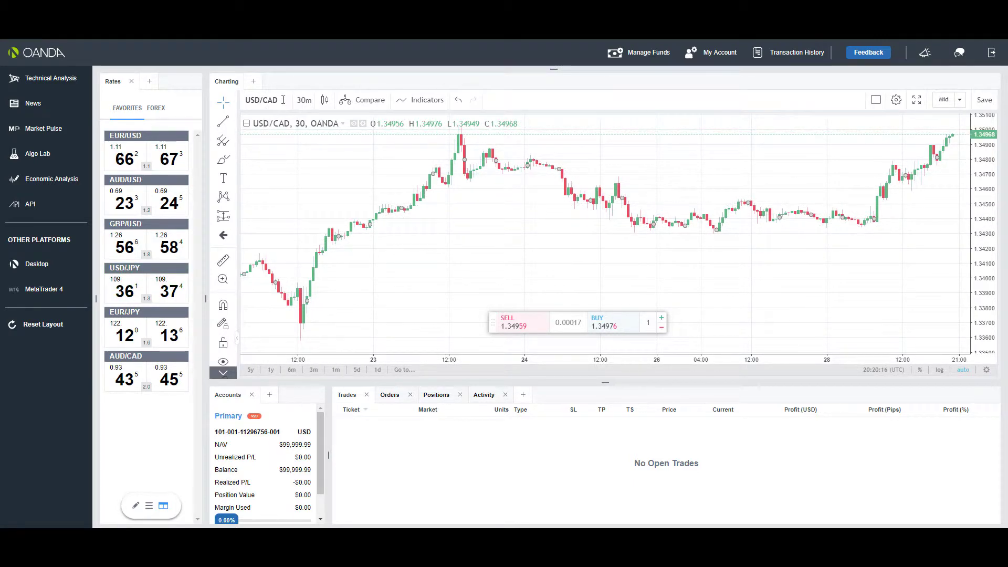
Set the chart instrument to USD/CAD via the search list, then bring up the interval choices
left_click(261, 100)
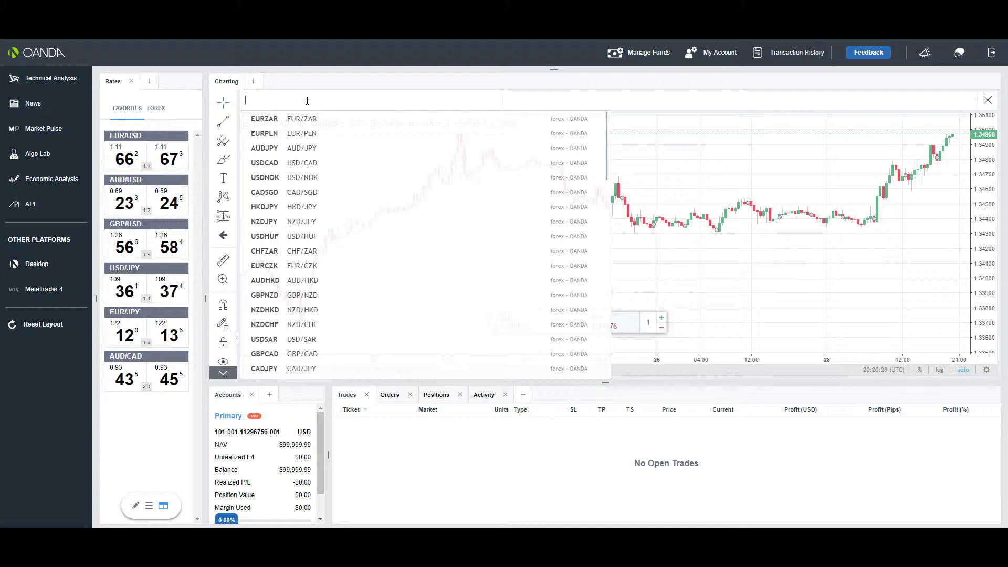
type("USD")
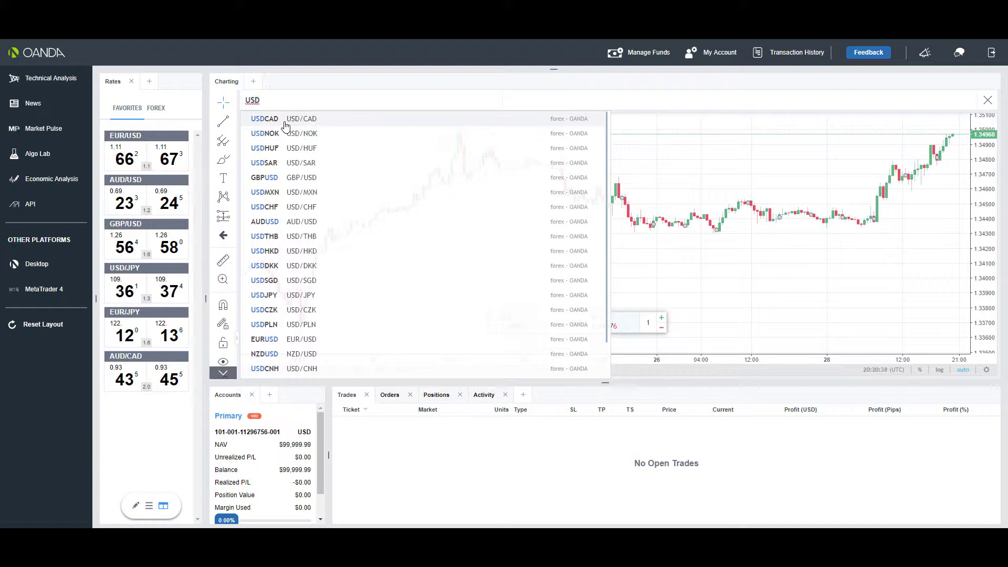
mouse_move(353, 335)
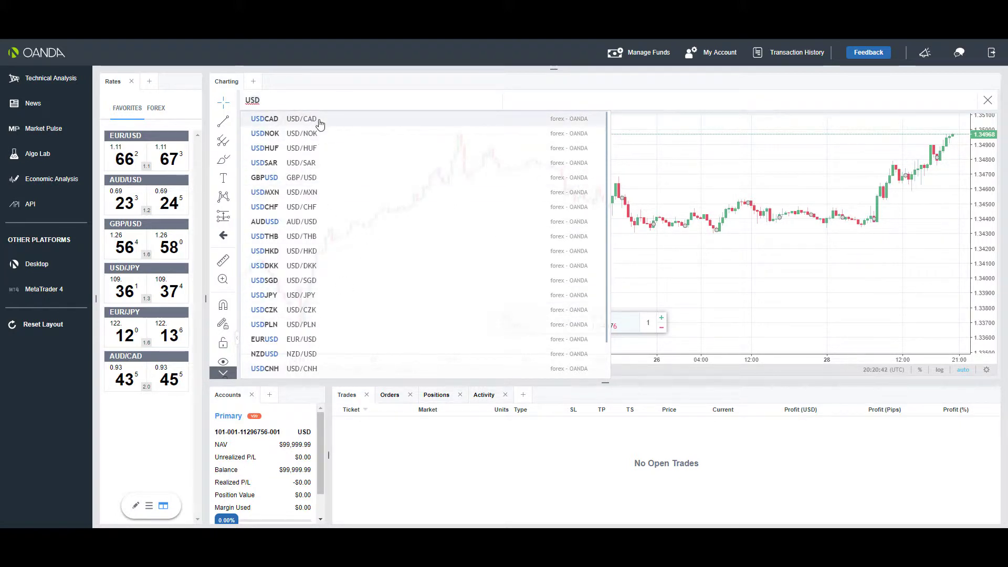
left_click(280, 118)
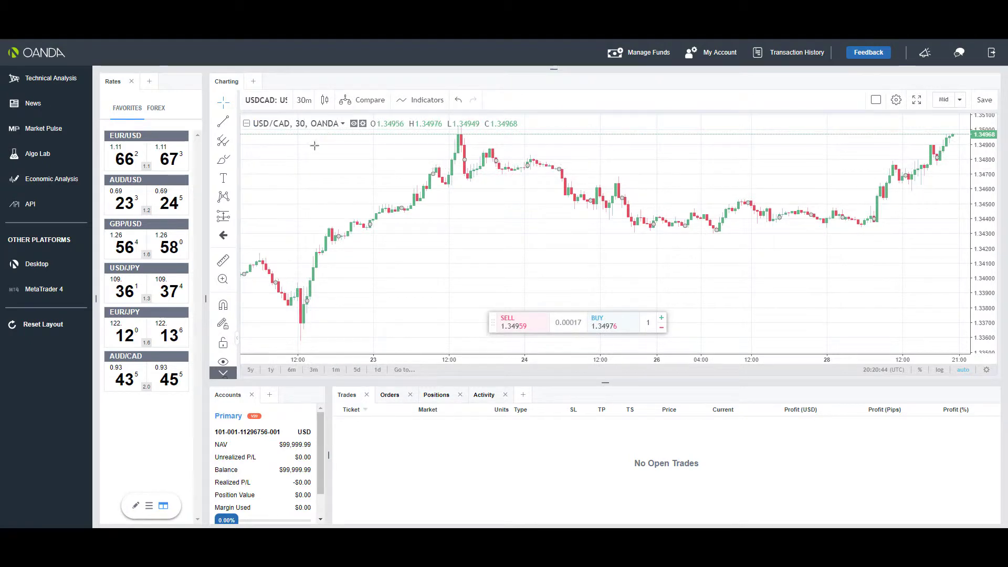
mouse_move(341, 128)
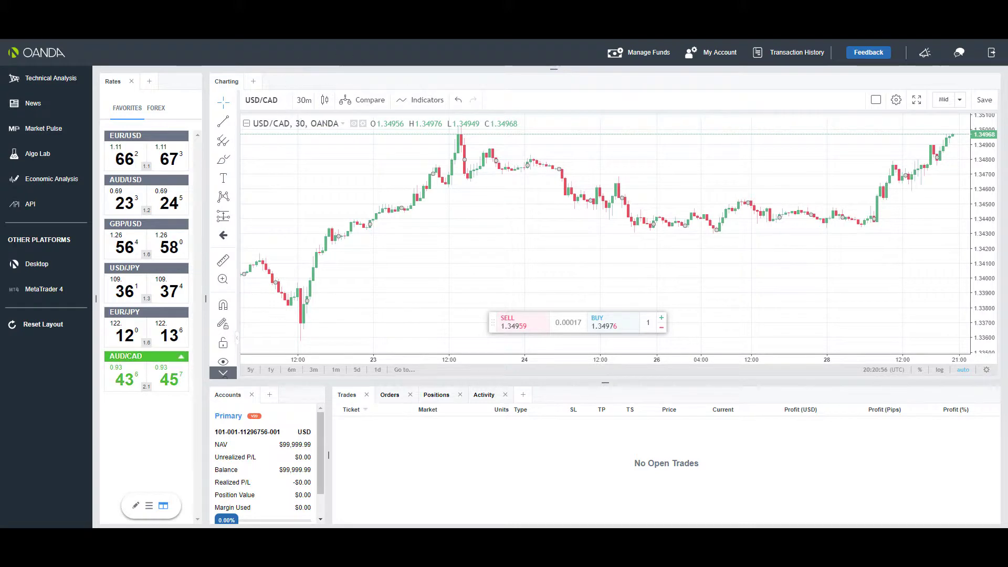
left_click(302, 100)
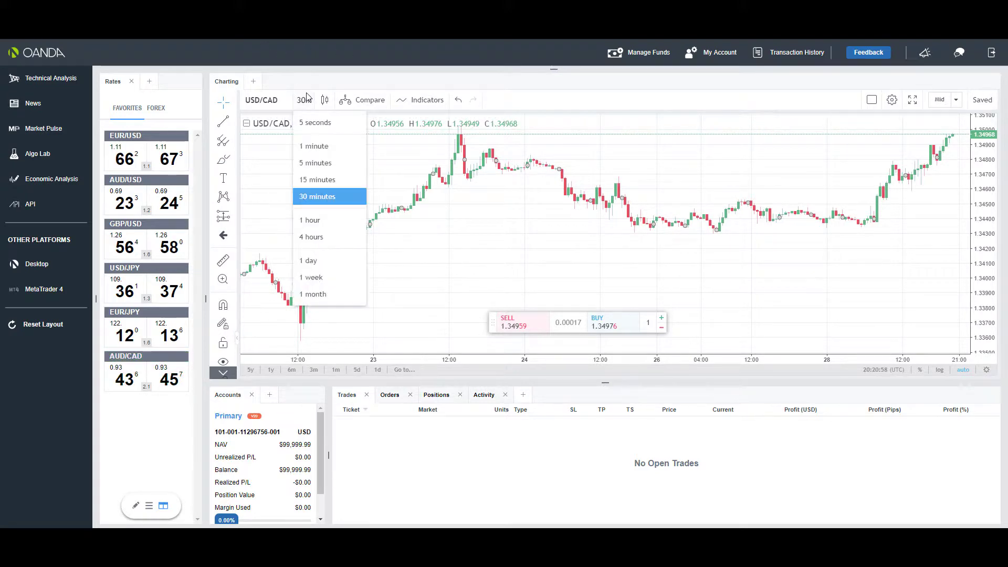
mouse_move(316, 126)
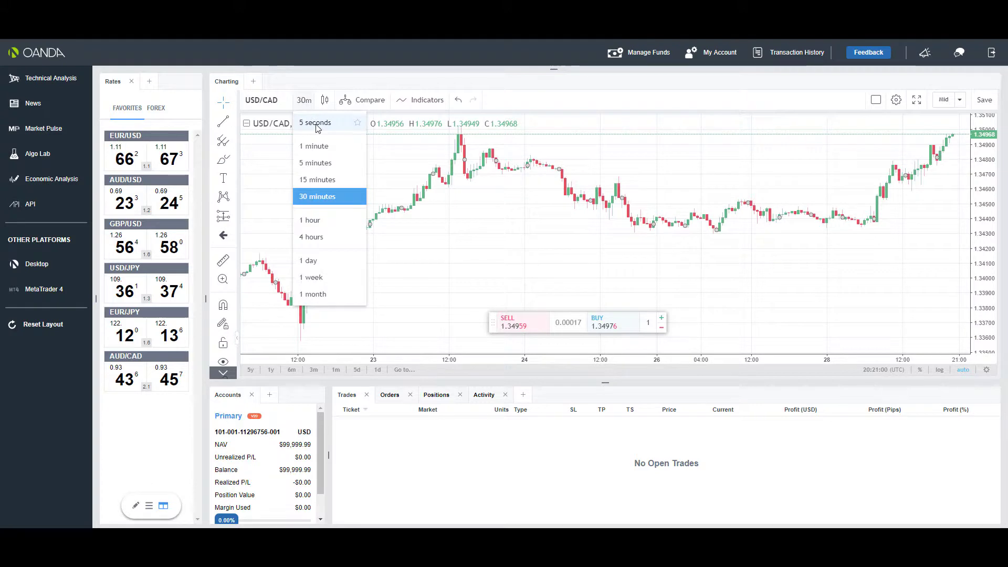
mouse_move(328, 189)
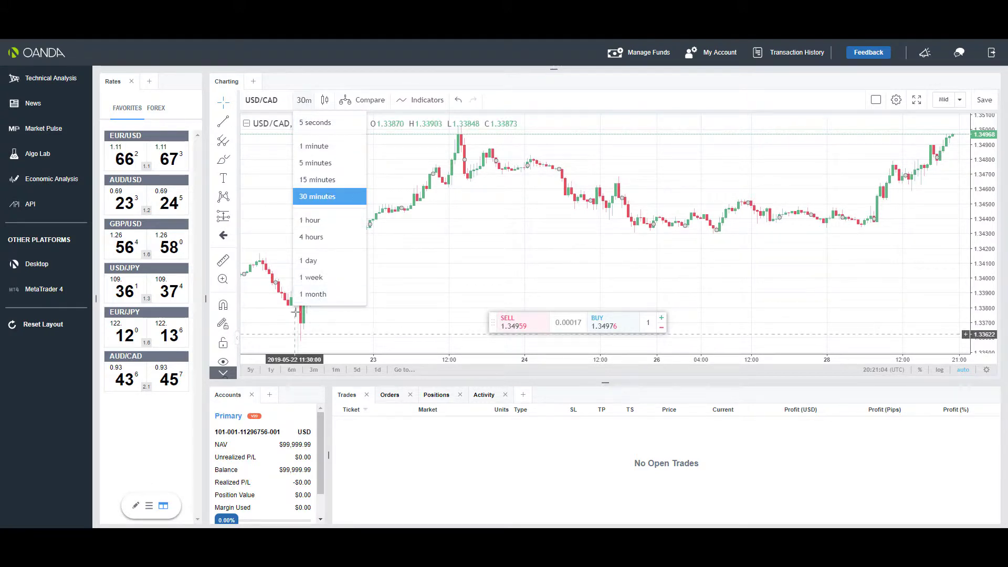
mouse_move(314, 146)
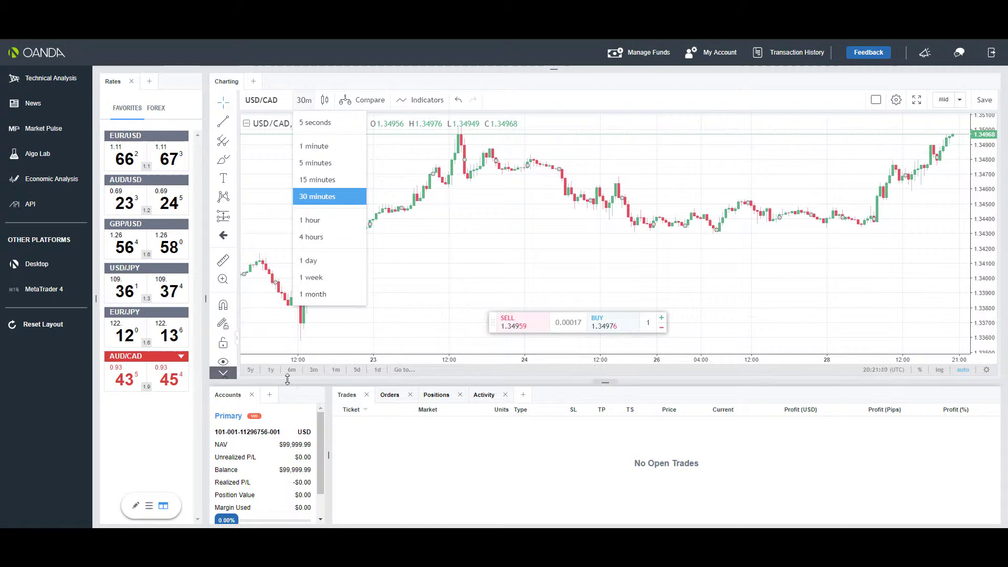
mouse_move(314, 371)
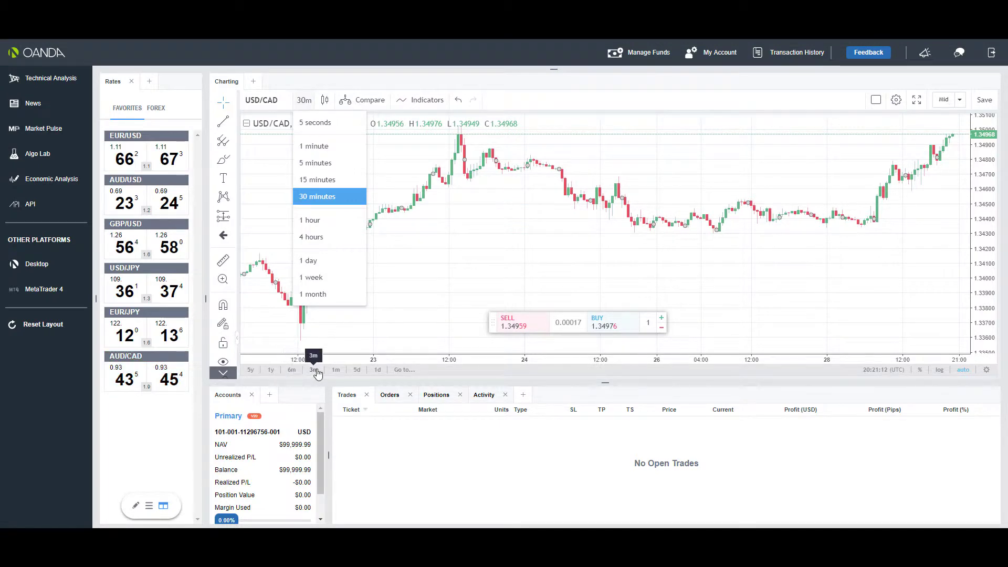
mouse_move(333, 369)
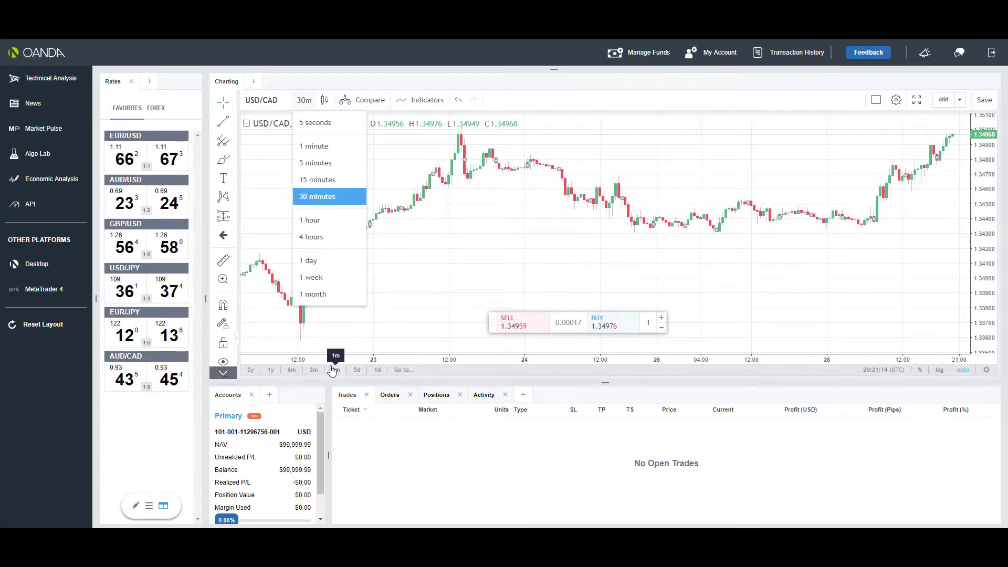
mouse_move(357, 370)
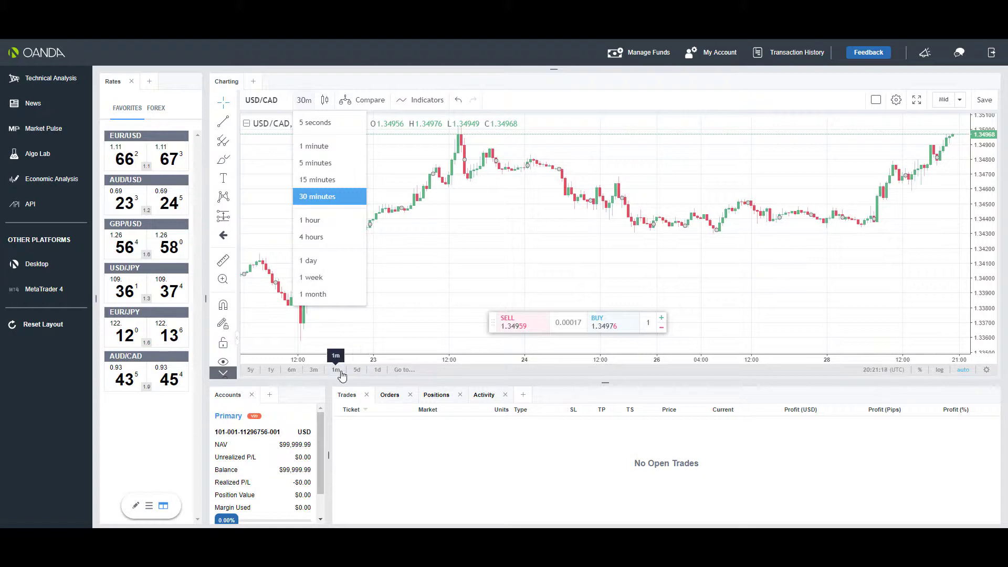
mouse_move(313, 376)
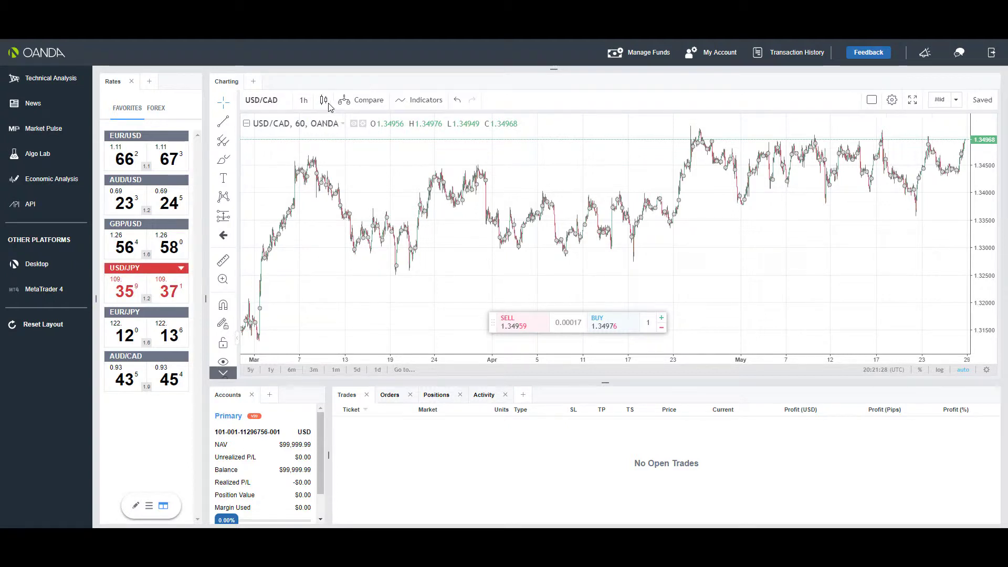
Change the USD/CAD chart style from candles to Bars and then to Line
left_click(324, 99)
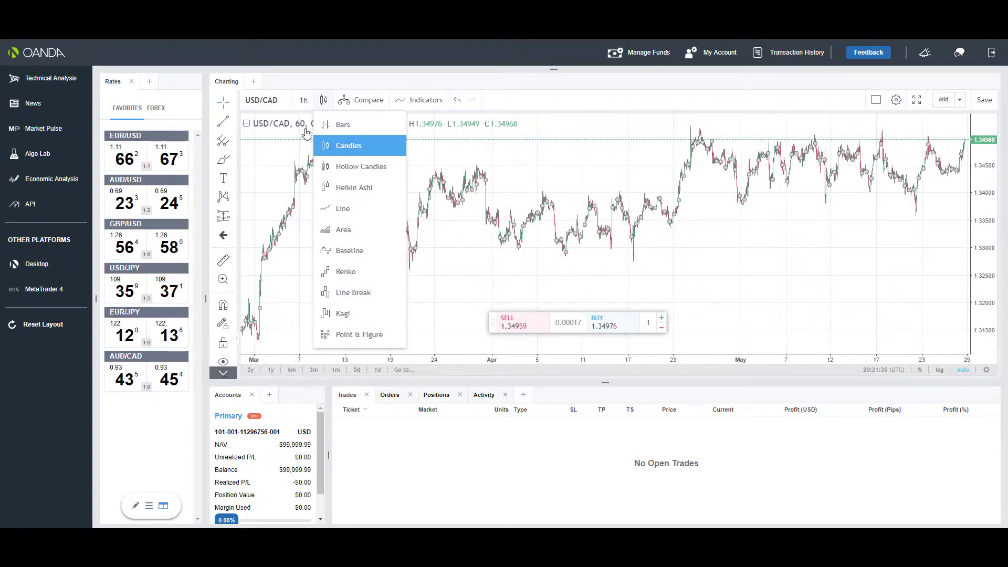
mouse_move(360, 126)
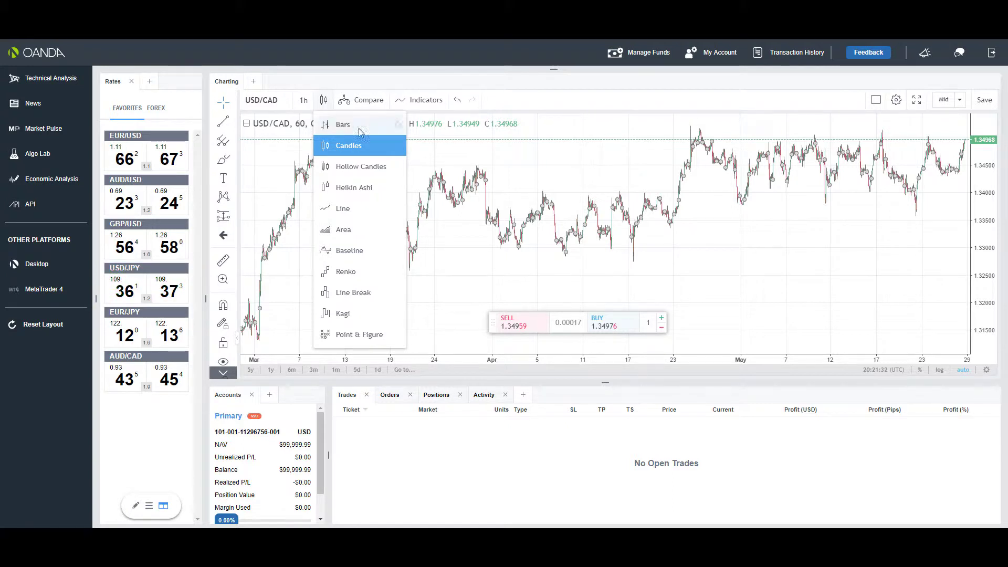
mouse_move(350, 133)
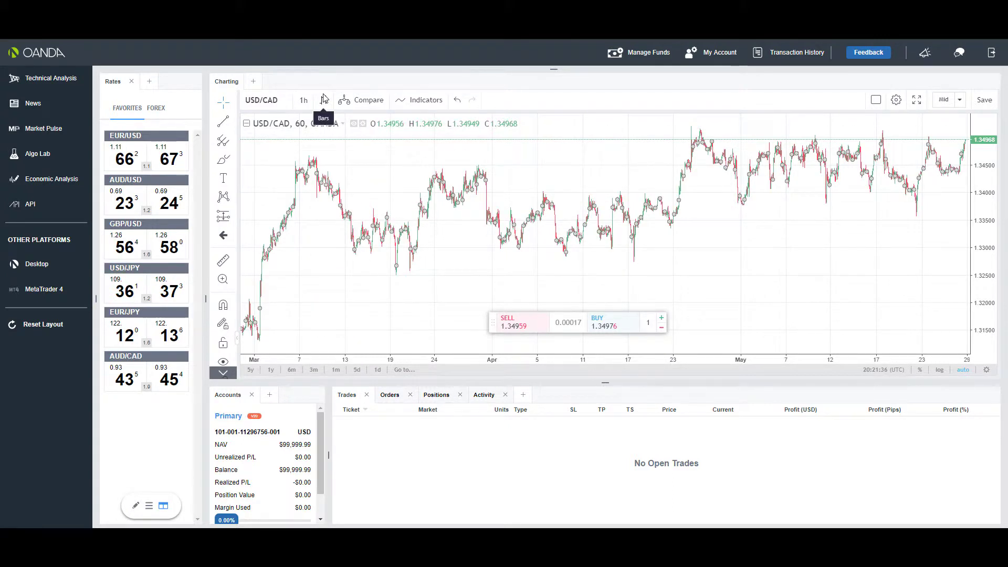
left_click(324, 100)
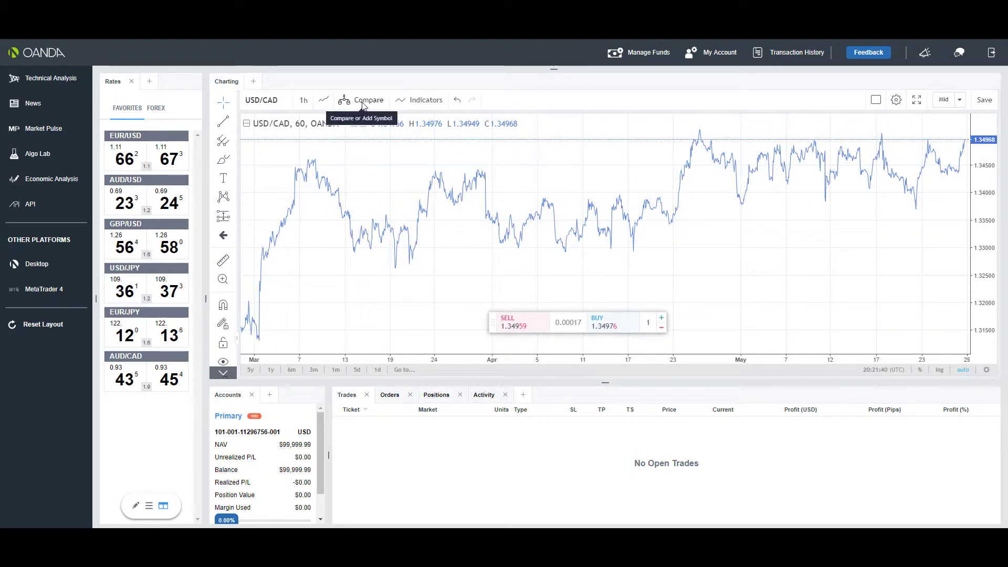
mouse_move(370, 108)
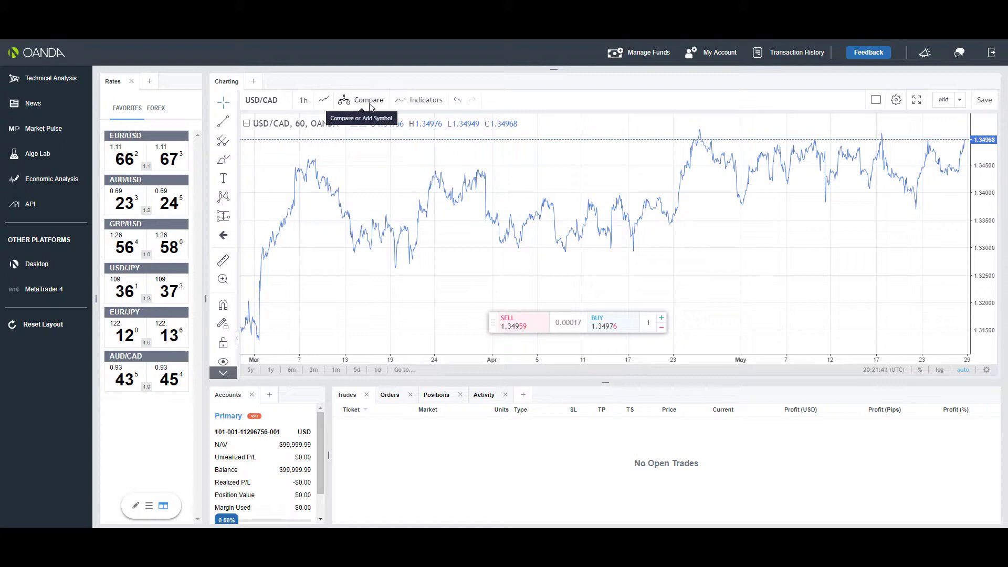
mouse_move(359, 124)
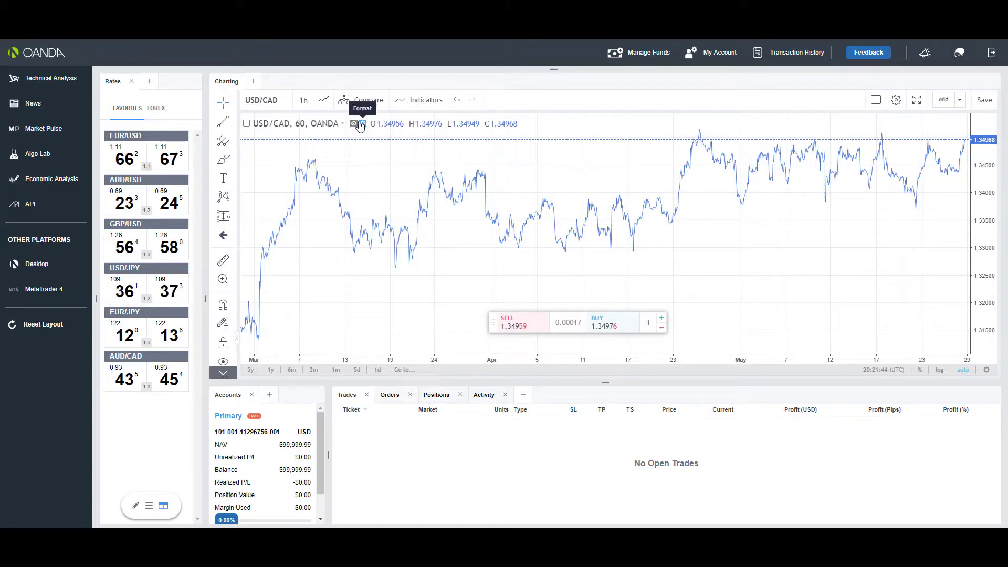
mouse_move(368, 103)
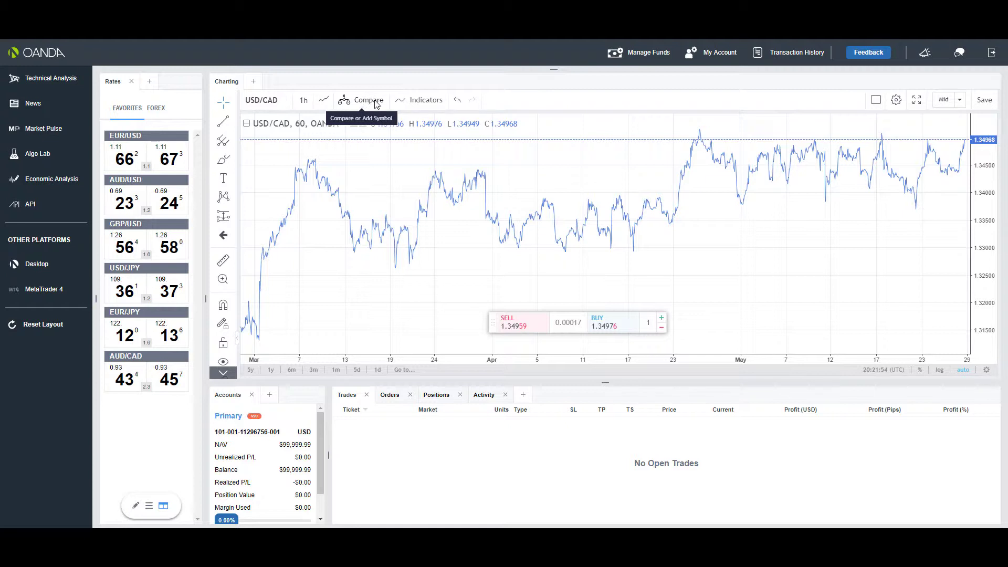
Add USDCAD through Add Symbol so it appears as a second price pane below the main chart
left_click(368, 100)
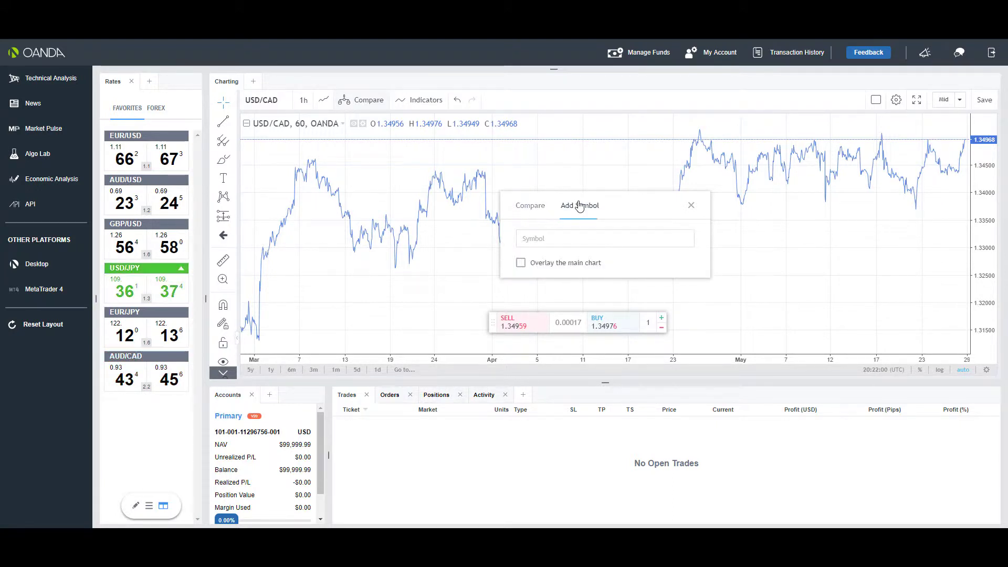
left_click(605, 238)
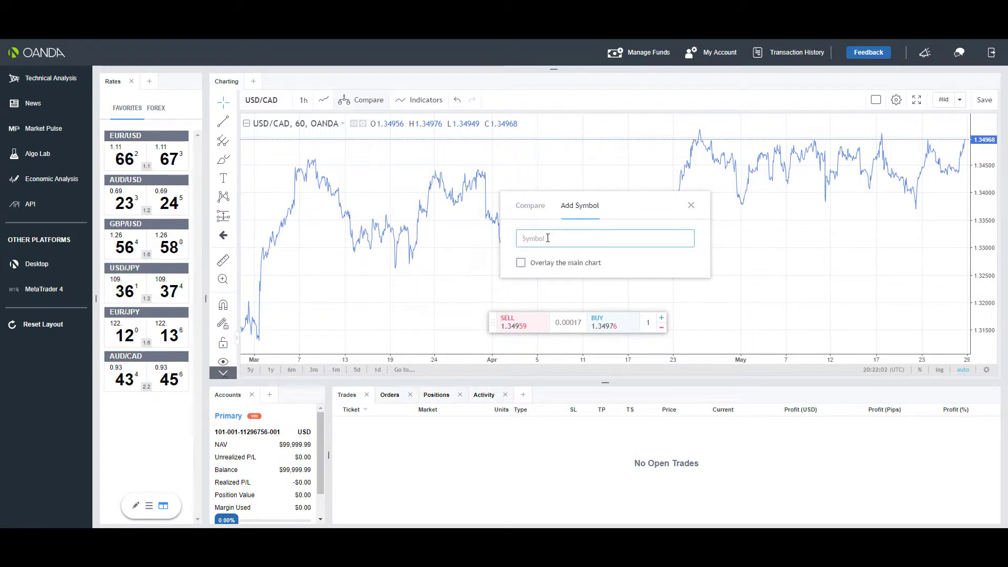
type("USD")
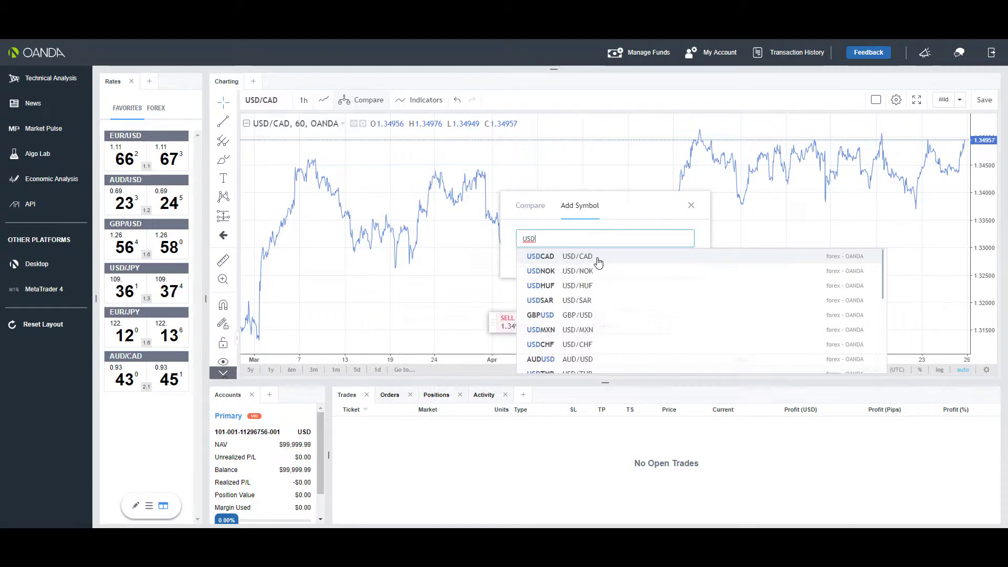
left_click(541, 257)
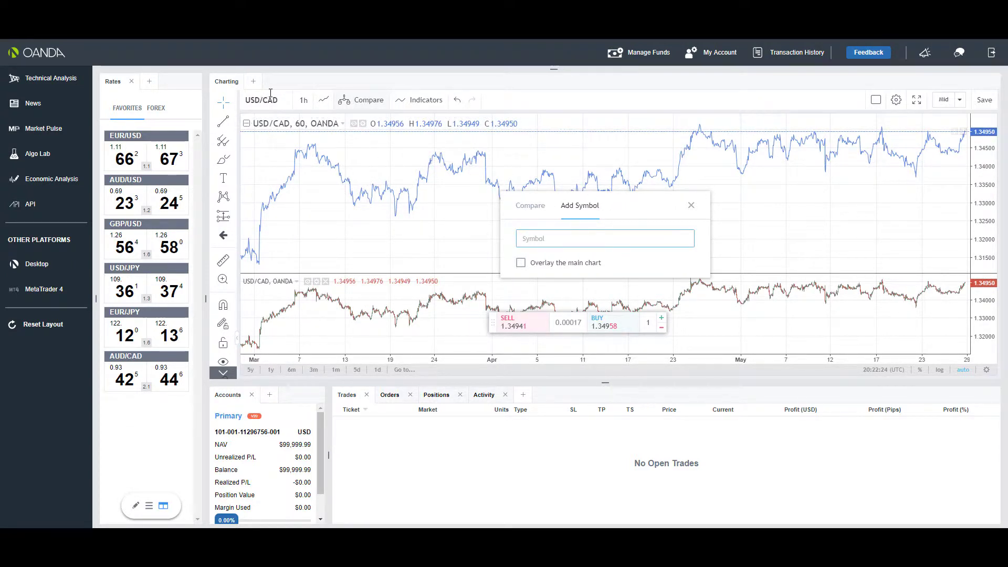
left_click(262, 100)
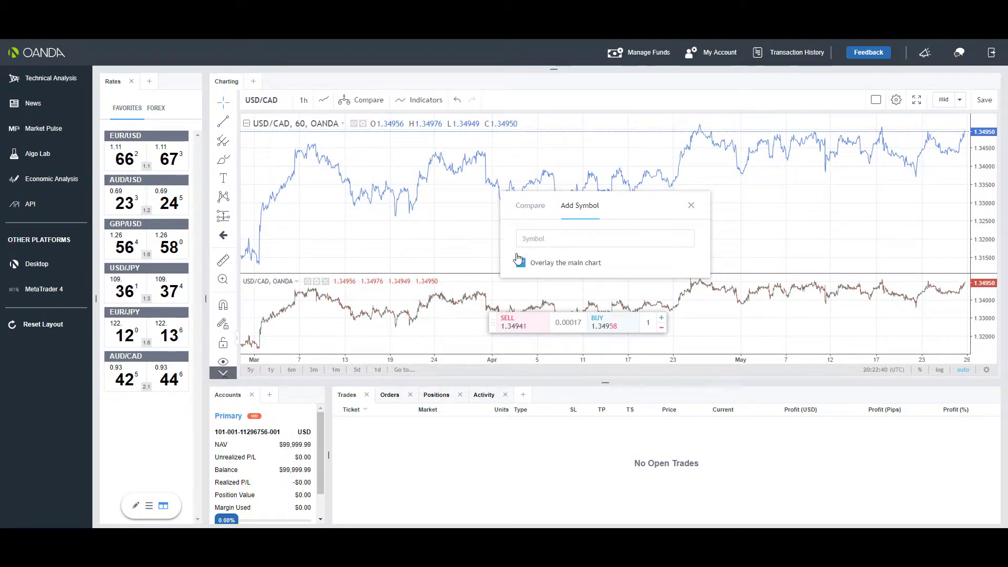
With Overlay checked, add USDSAR so it overlays the main USD/CAD chart
left_click(521, 262)
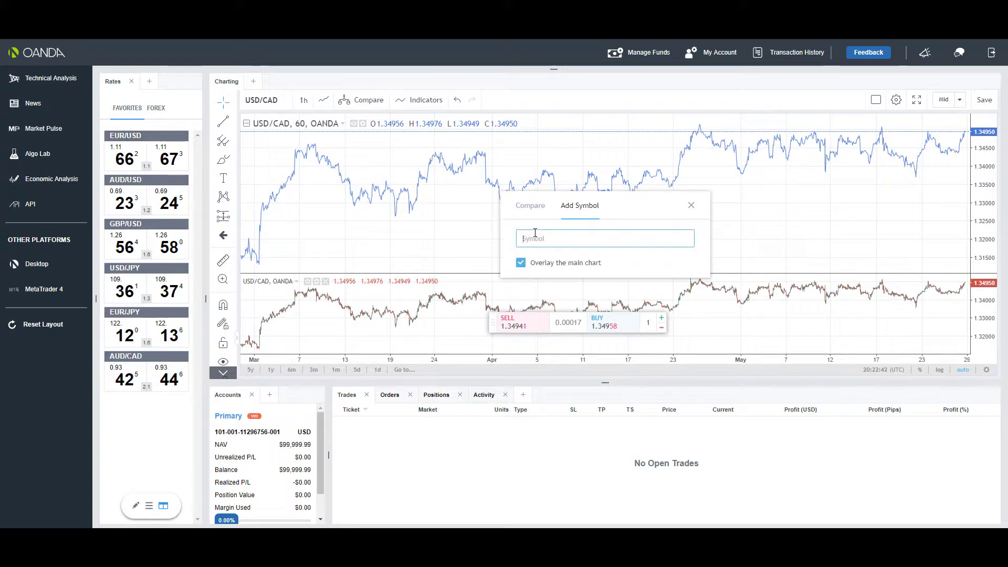
type("USD")
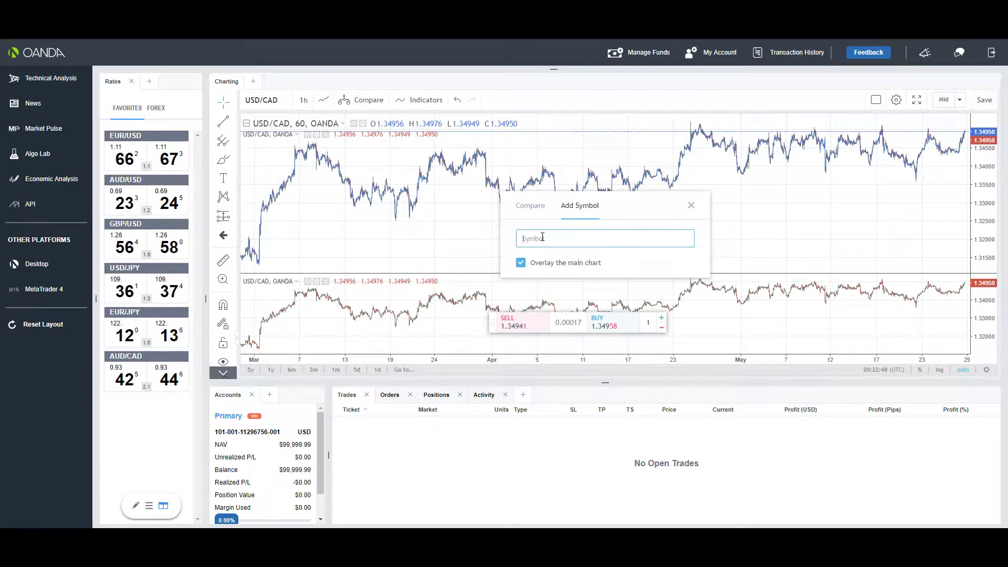
type("USD")
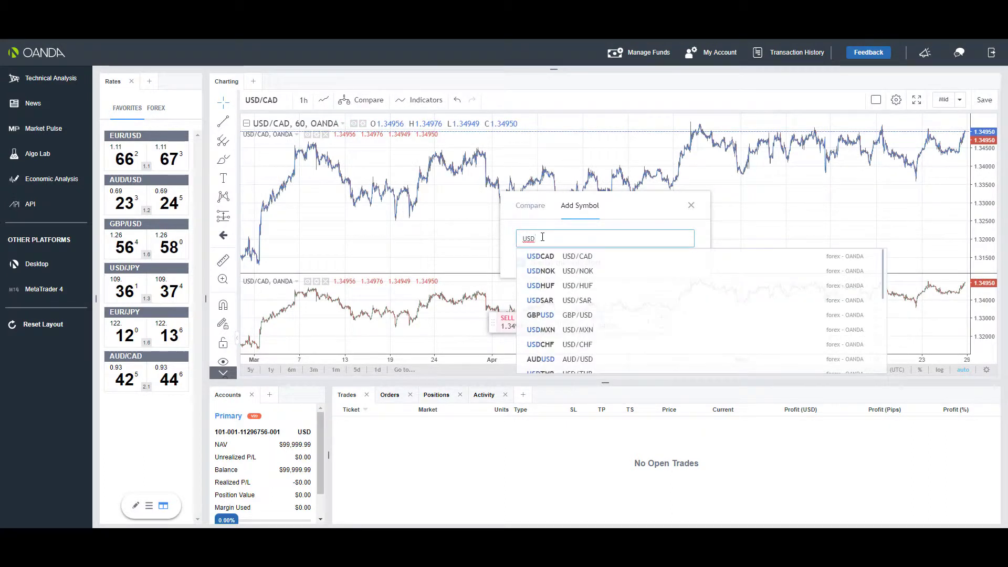
mouse_move(557, 289)
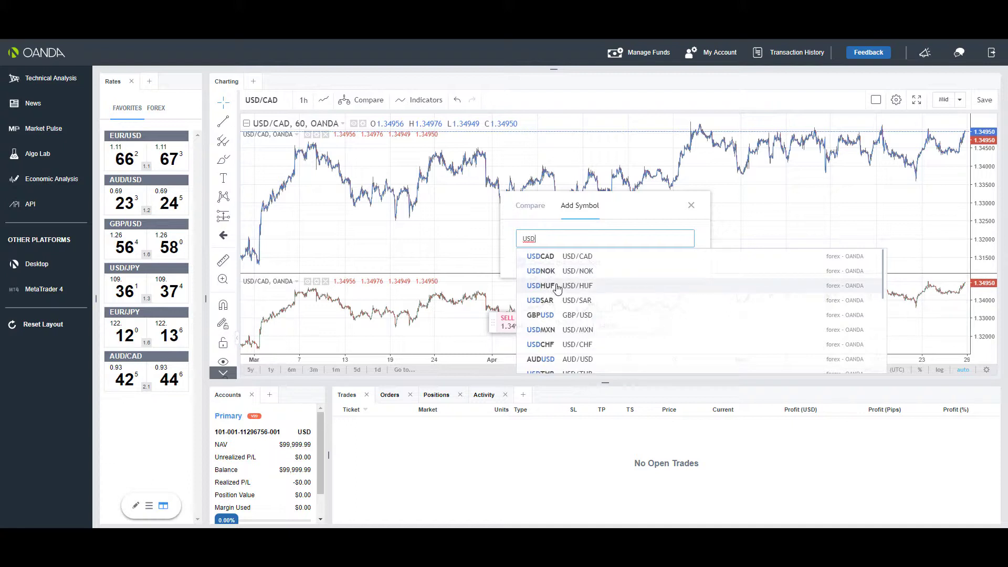
left_click(540, 300)
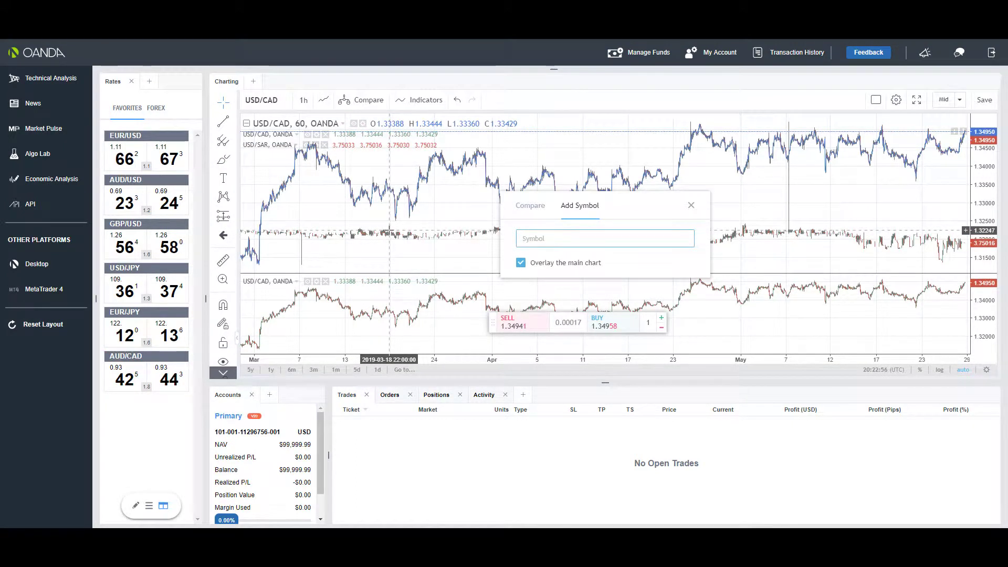
left_click(985, 99)
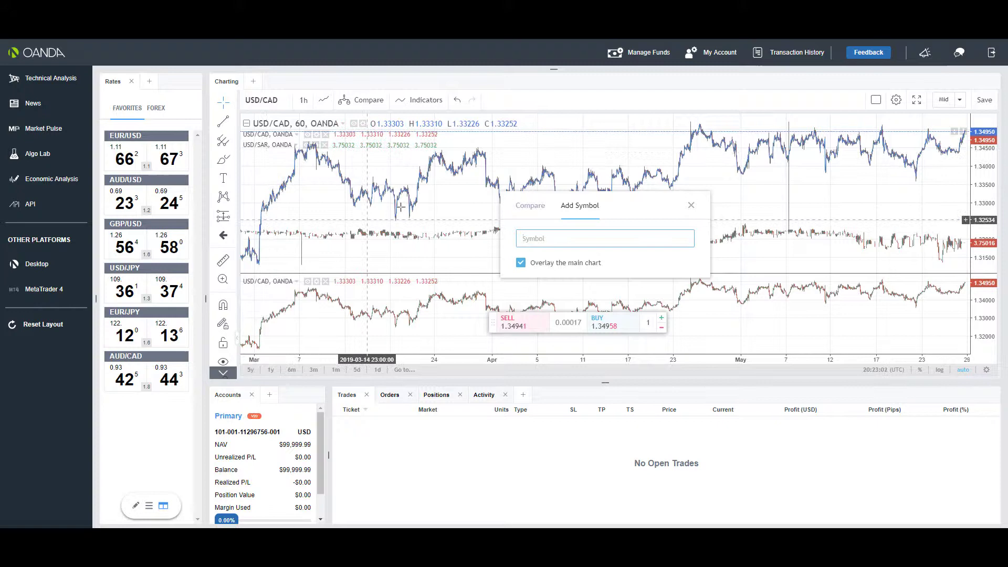
mouse_move(347, 189)
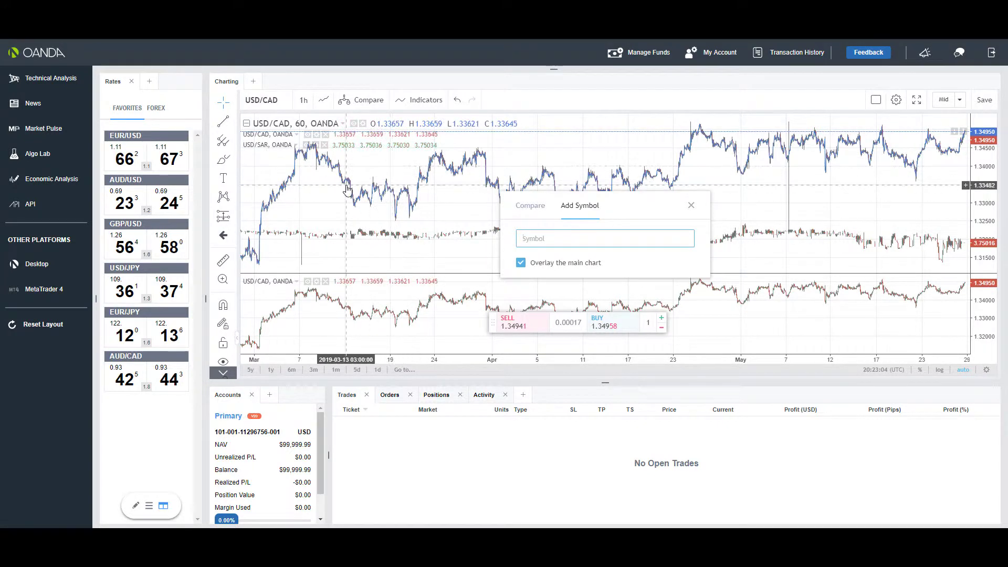
mouse_move(385, 237)
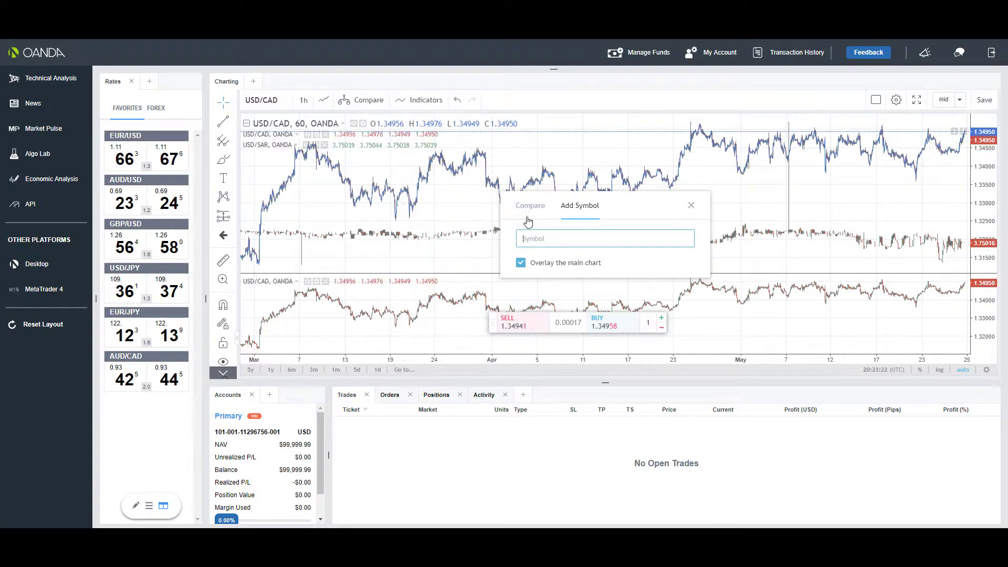
From the Compare tab, add EURZAR as a comparison series, switching the price axis to percentages
left_click(530, 206)
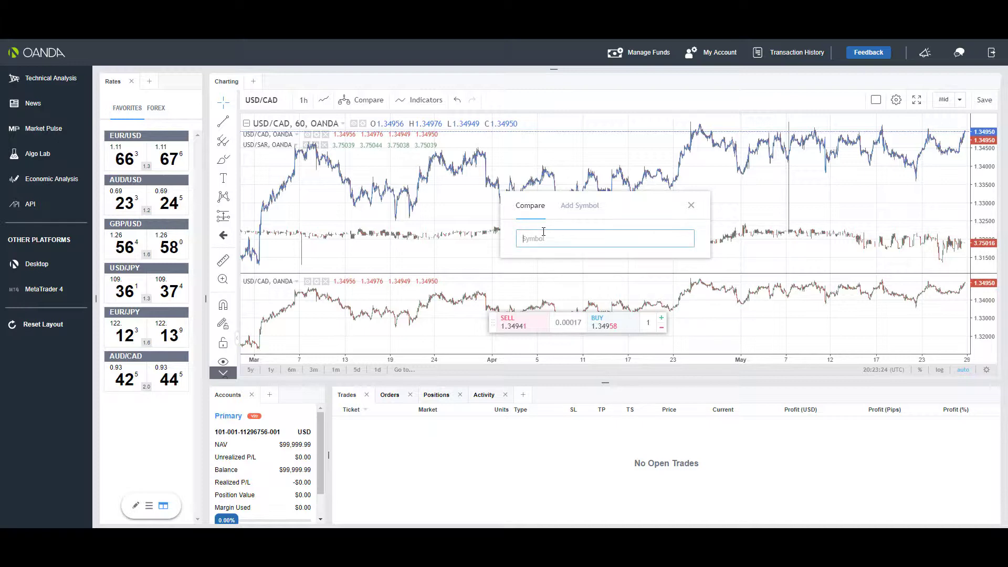
type("D")
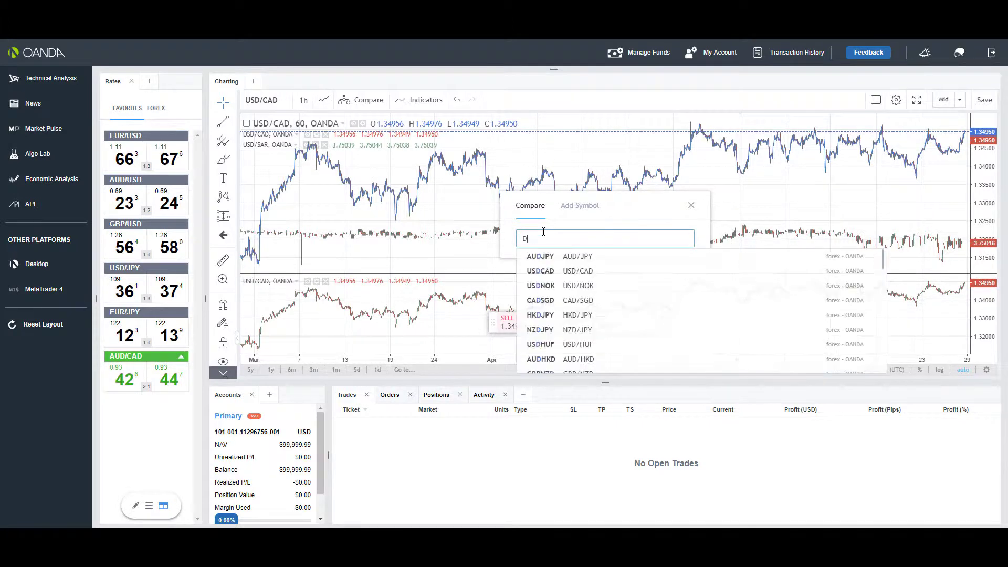
key("Backspace")
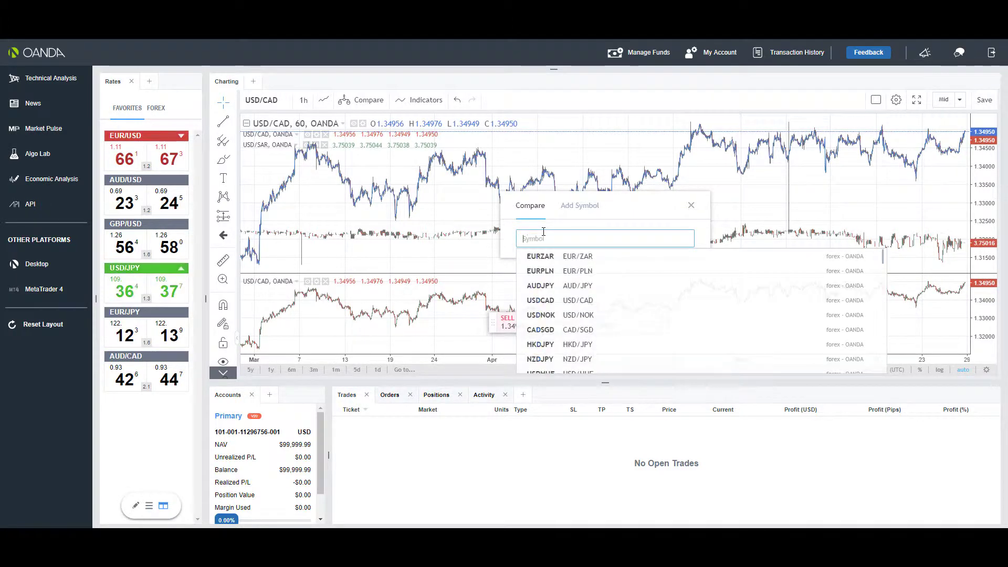
type("EUR")
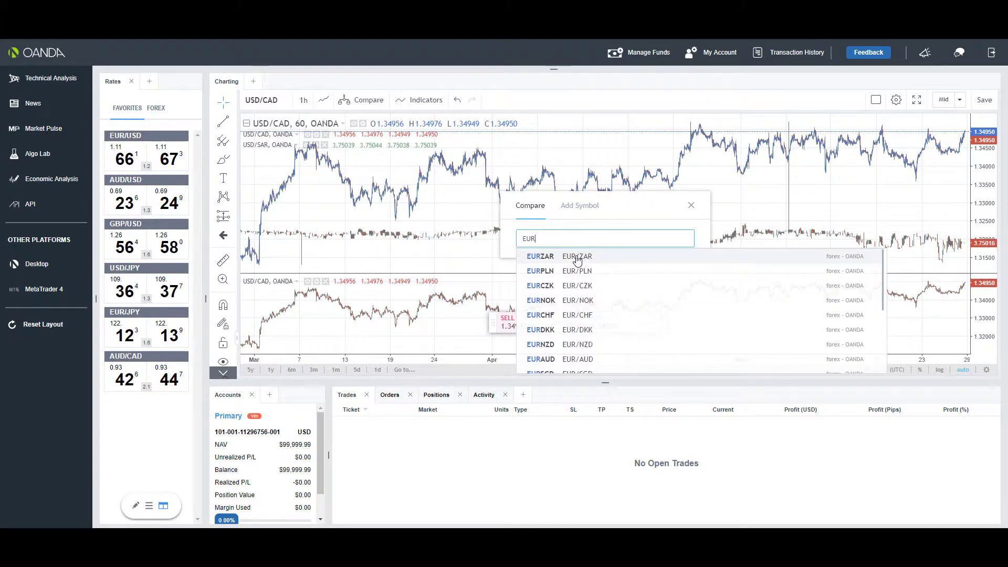
left_click(540, 256)
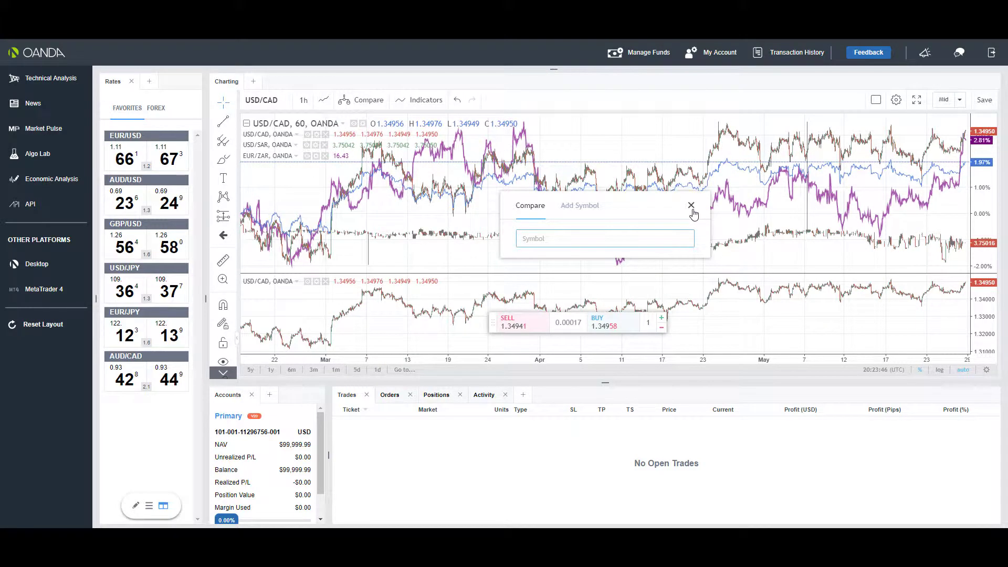
Close the Compare dialog and remove the USD/SAR and EUR/ZAR series from the main chart
left_click(691, 206)
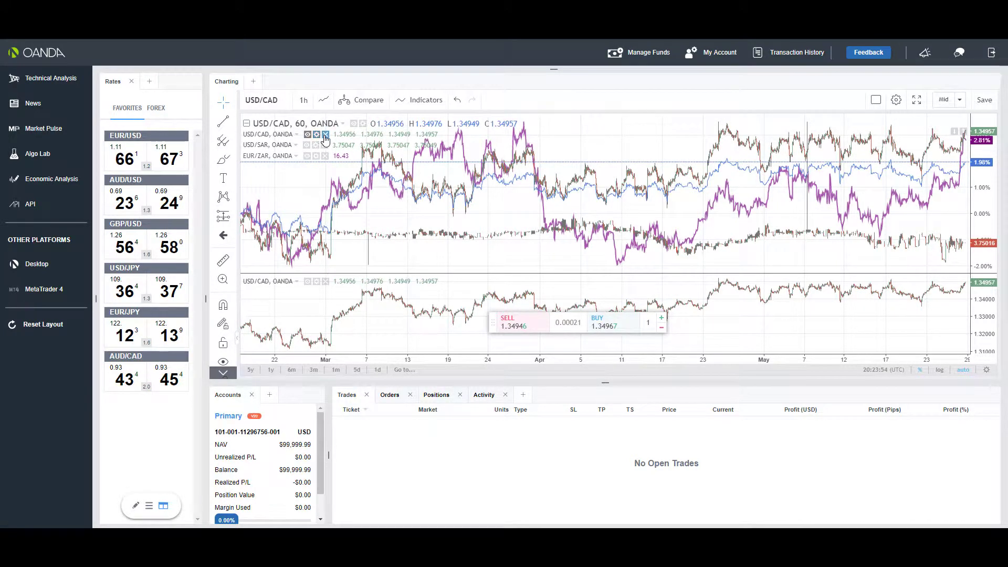
mouse_move(307, 134)
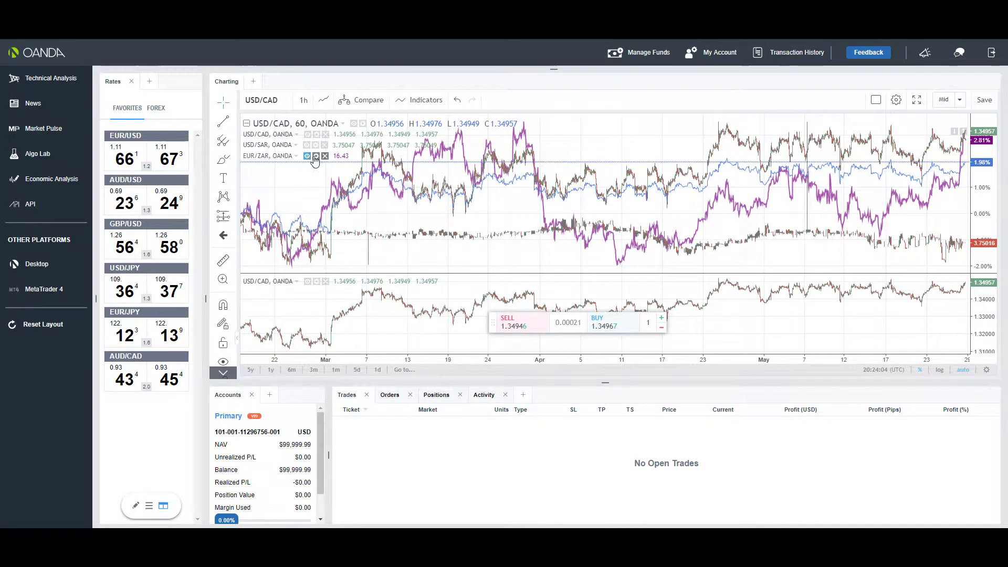
left_click(326, 156)
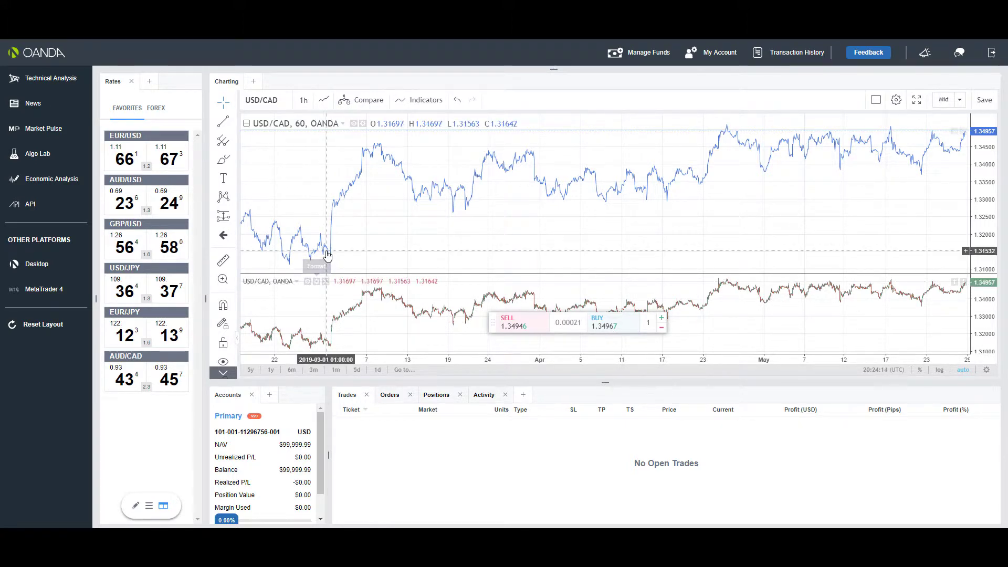
mouse_move(376, 172)
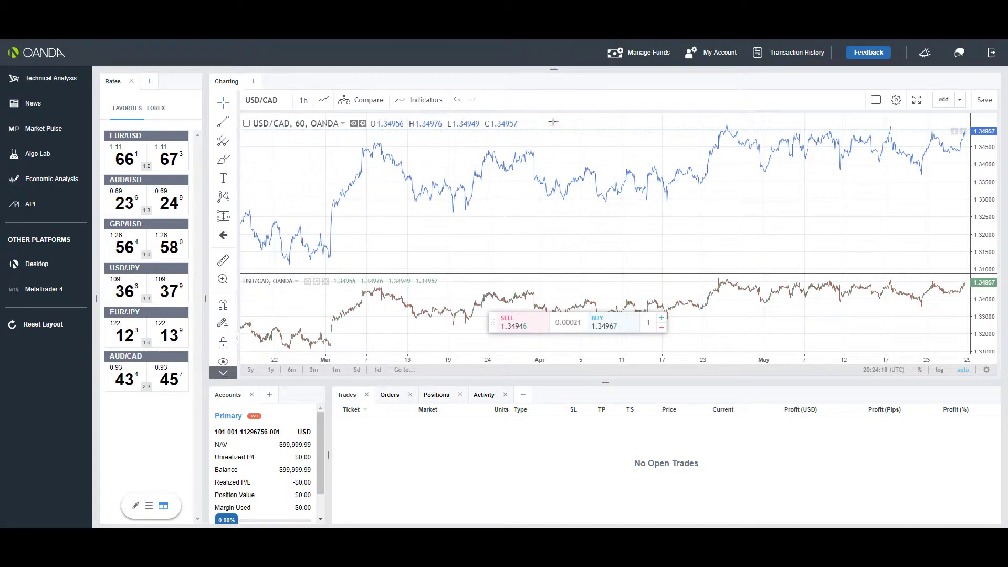
mouse_move(876, 99)
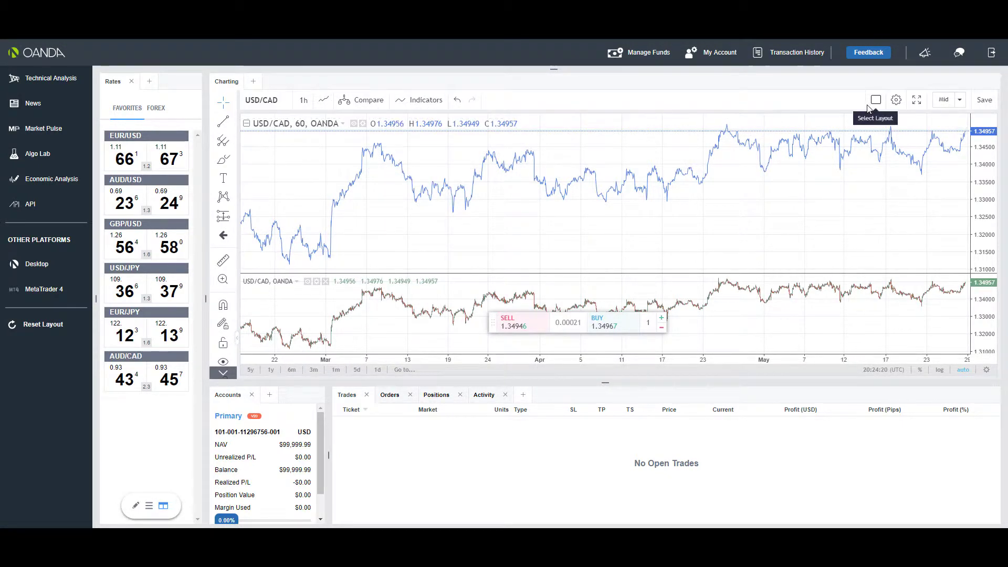
mouse_move(876, 100)
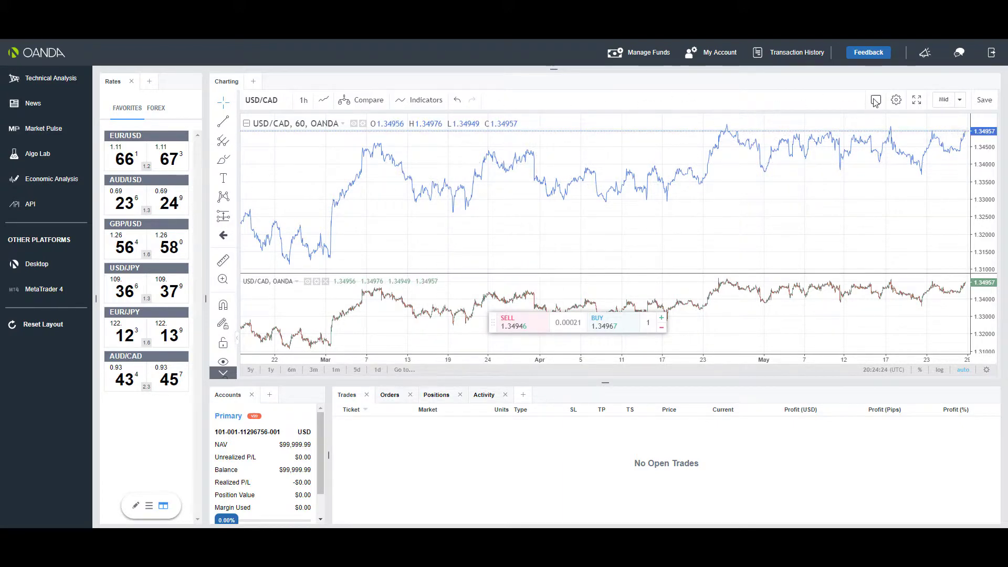
Choose the 4-chart grid from Select Layout so four USD/CAD panes appear
left_click(876, 100)
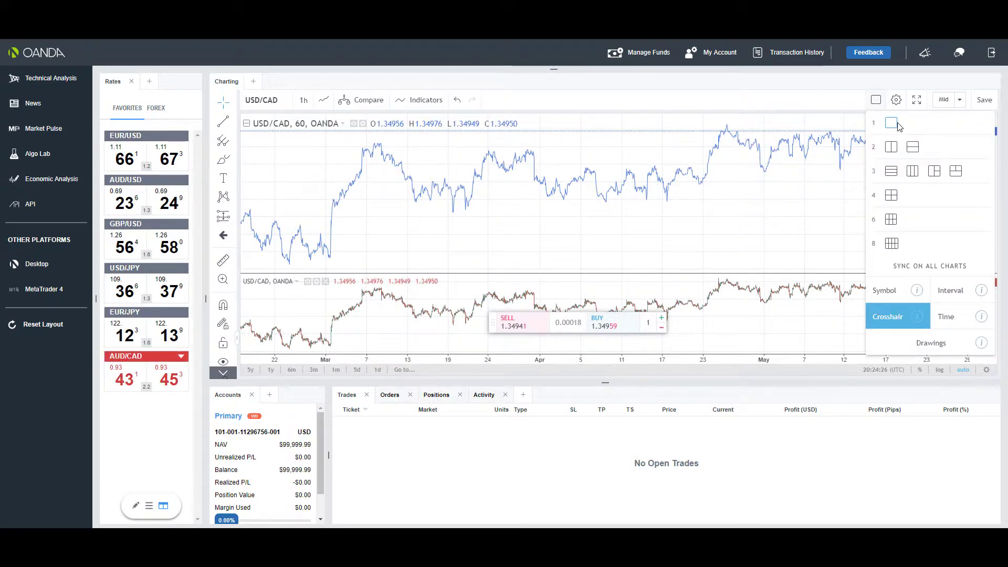
left_click(984, 100)
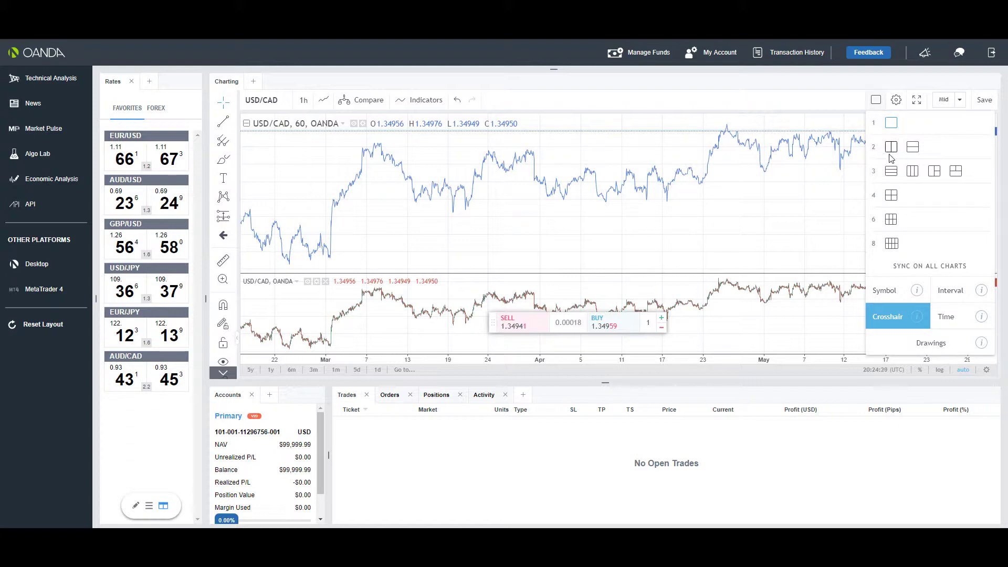
mouse_move(897, 197)
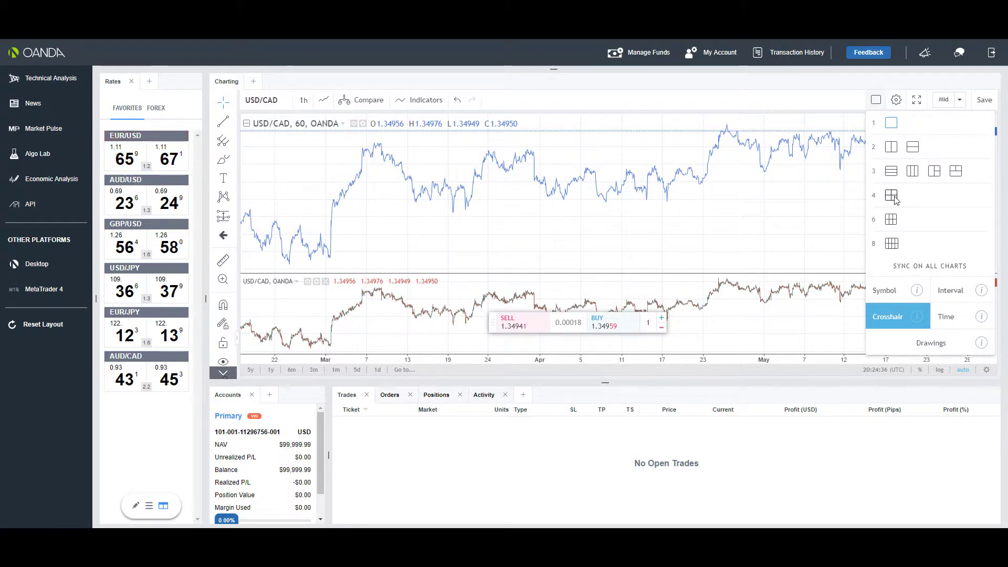
left_click(890, 195)
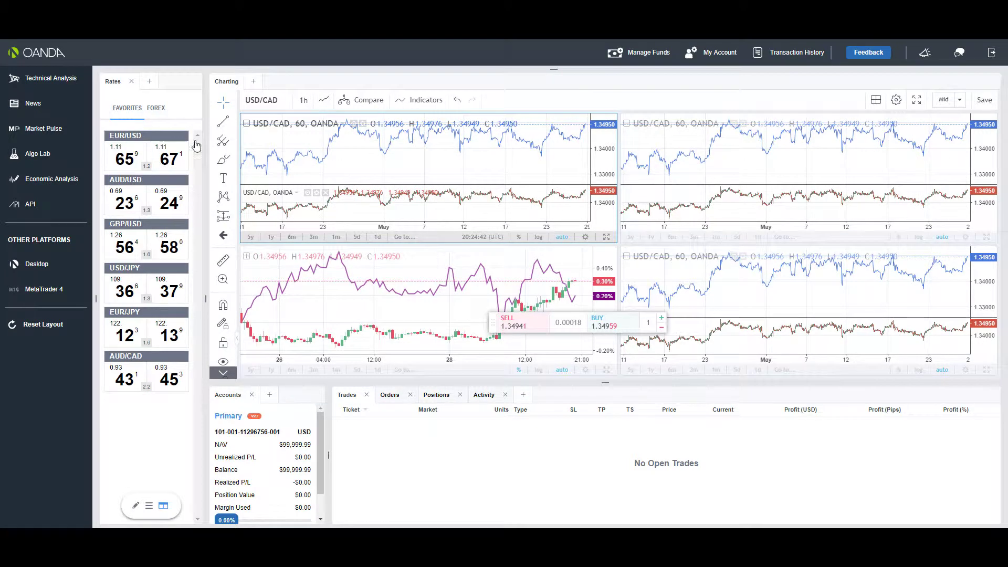
mouse_move(426, 101)
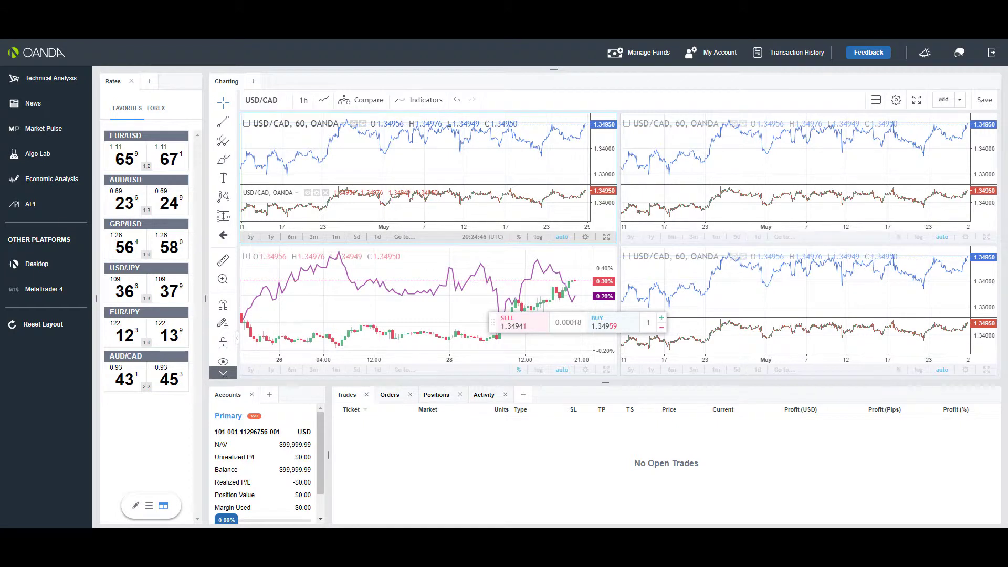
mouse_move(426, 101)
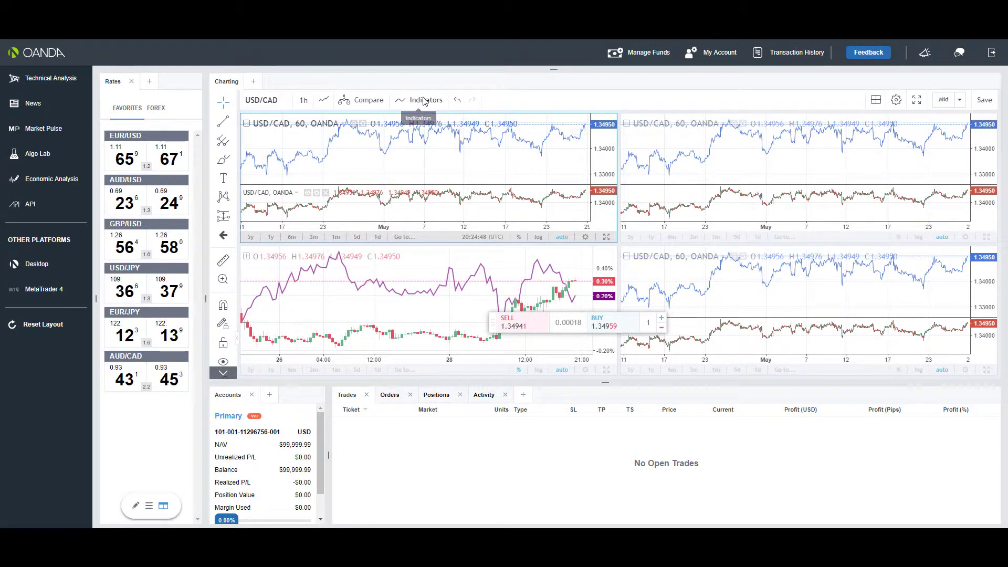
Search the indicators for 'ma' and add MACD to the top-left USD/CAD chart, then close the list
left_click(425, 100)
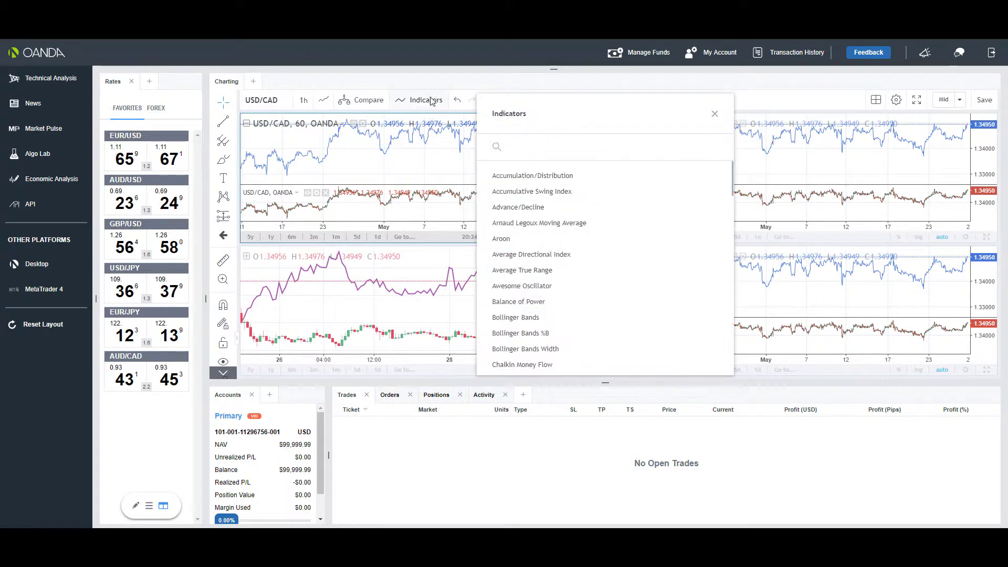
scroll("down", 3)
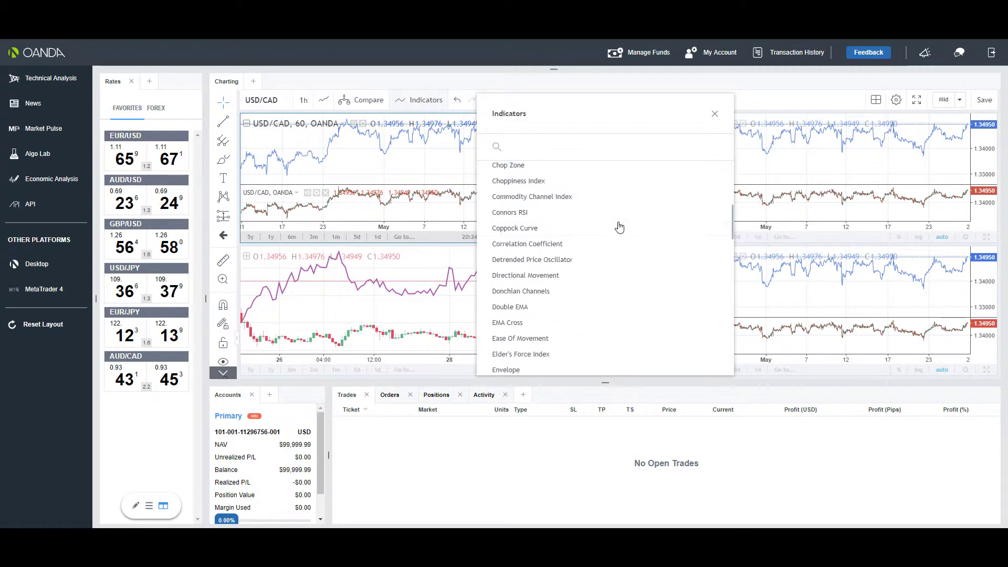
scroll("down", 3)
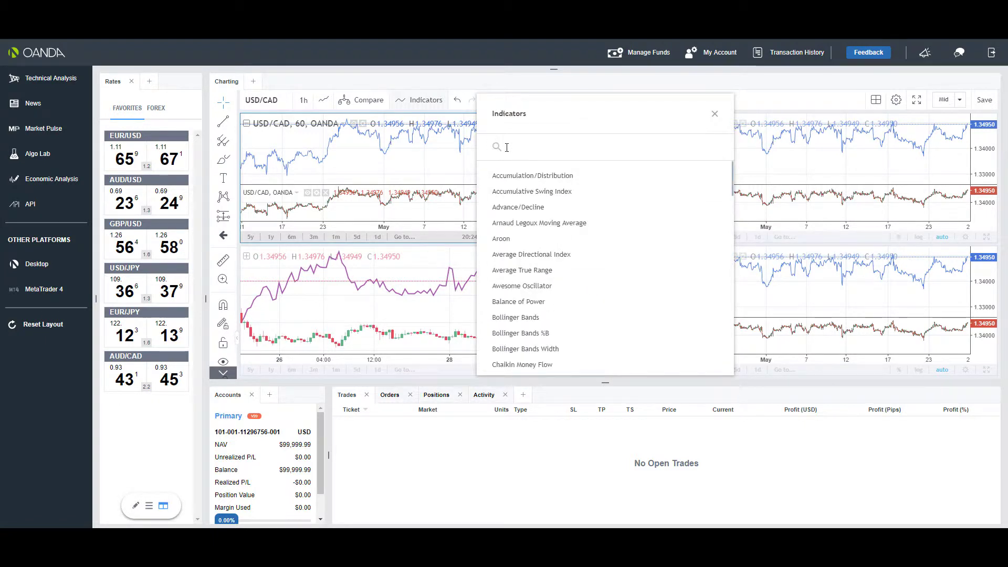
type("macd")
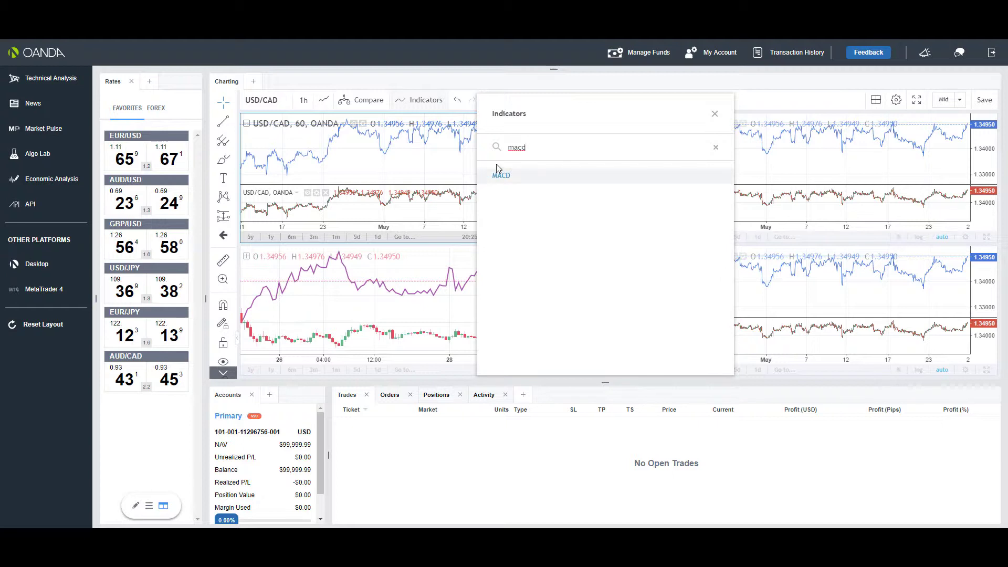
left_click(501, 175)
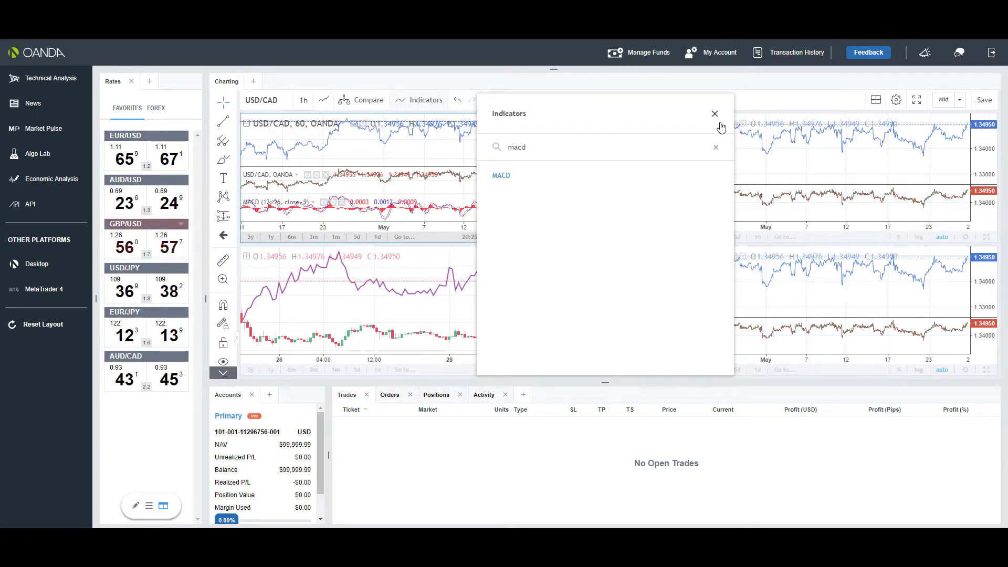
left_click(714, 114)
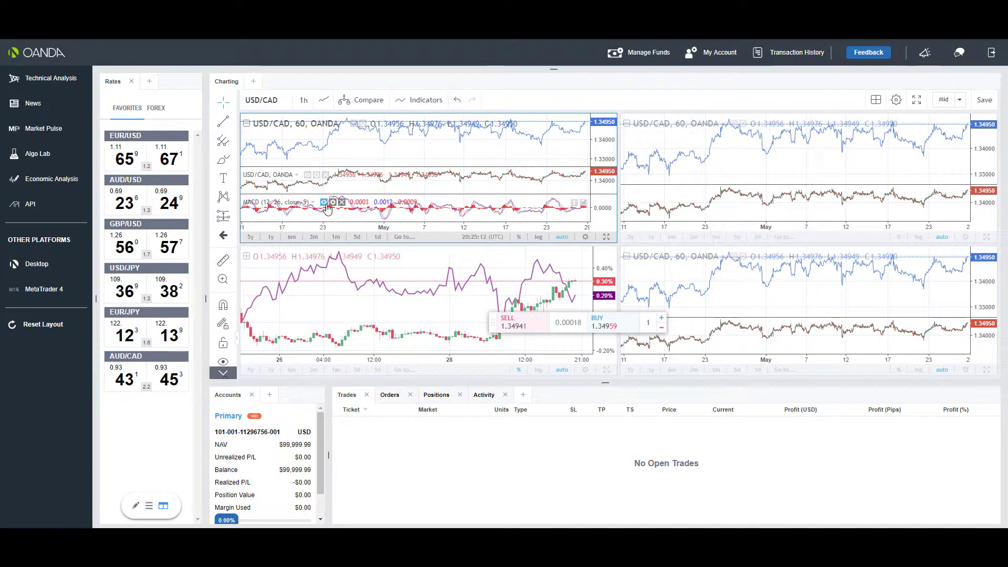
mouse_move(334, 203)
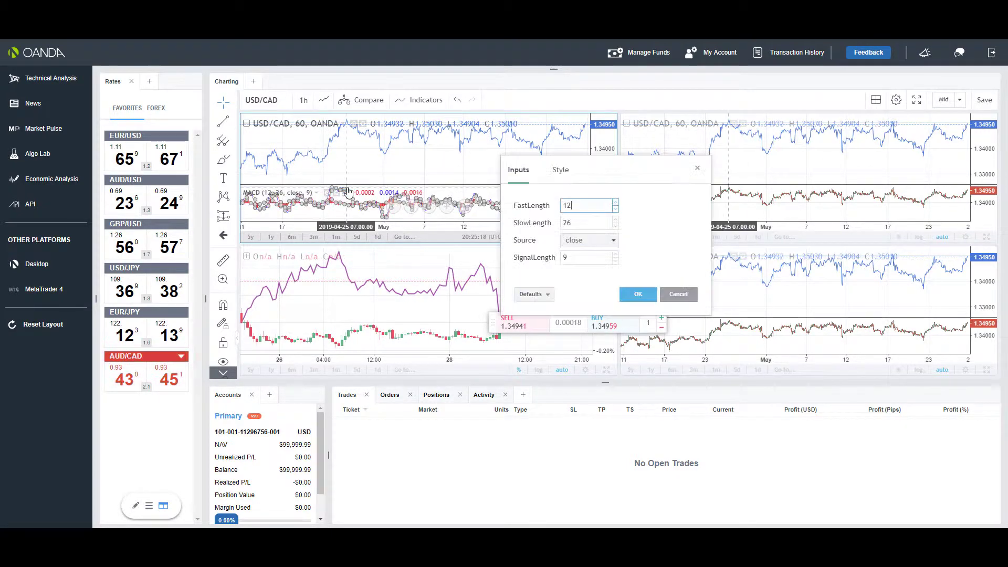
Dismiss the MACD Inputs settings twice without changes before removing the indicator
left_click(639, 294)
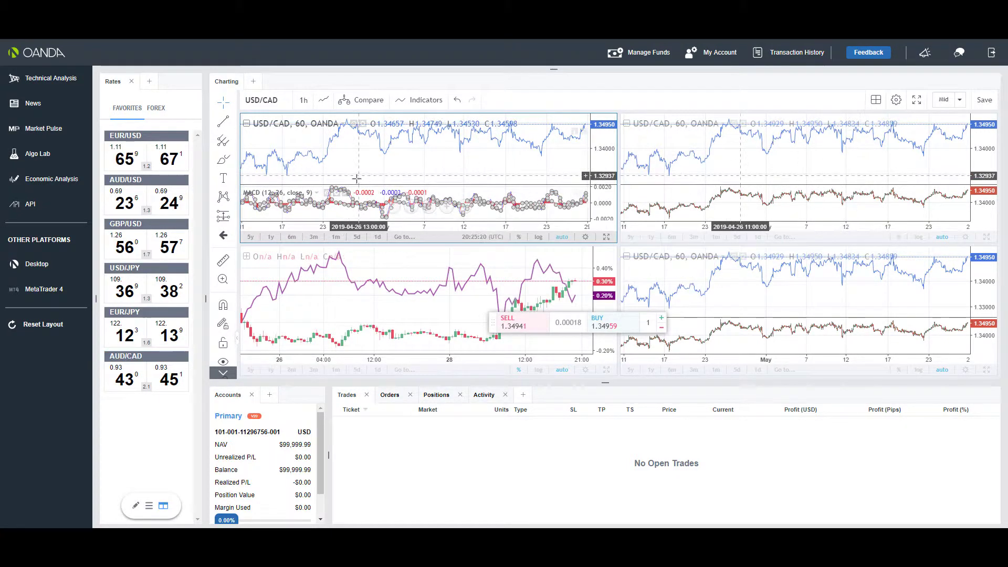
mouse_move(336, 194)
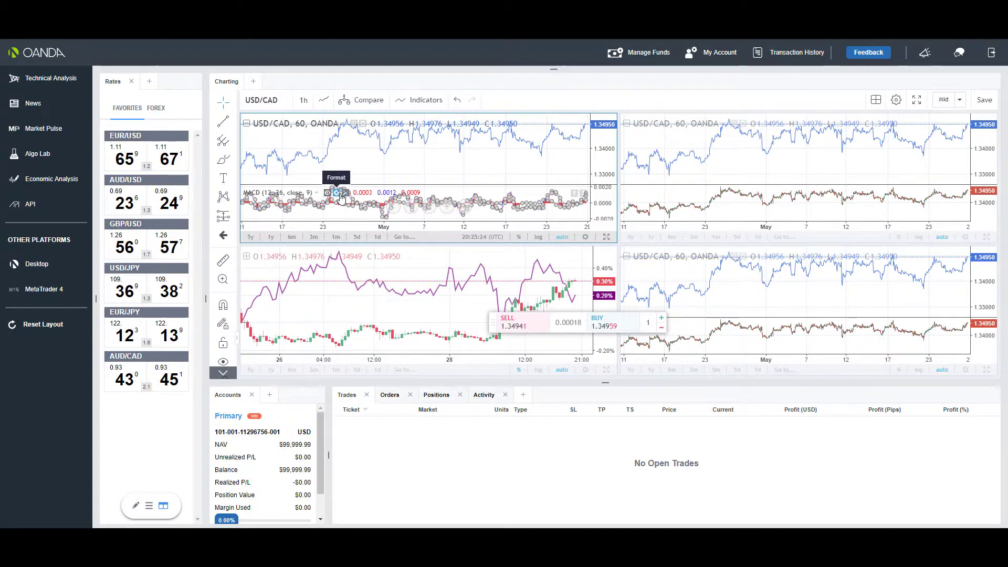
left_click(336, 192)
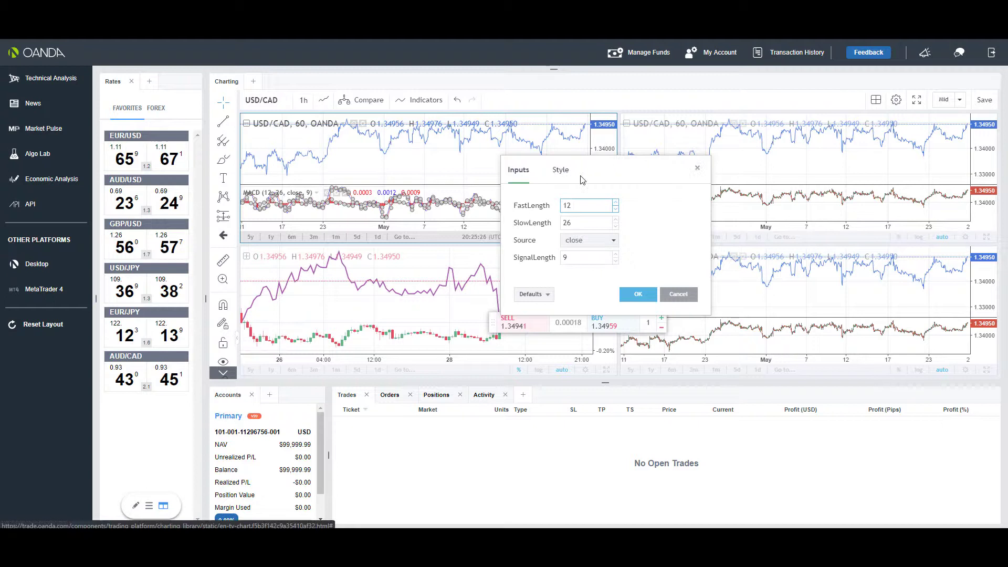
left_click(638, 294)
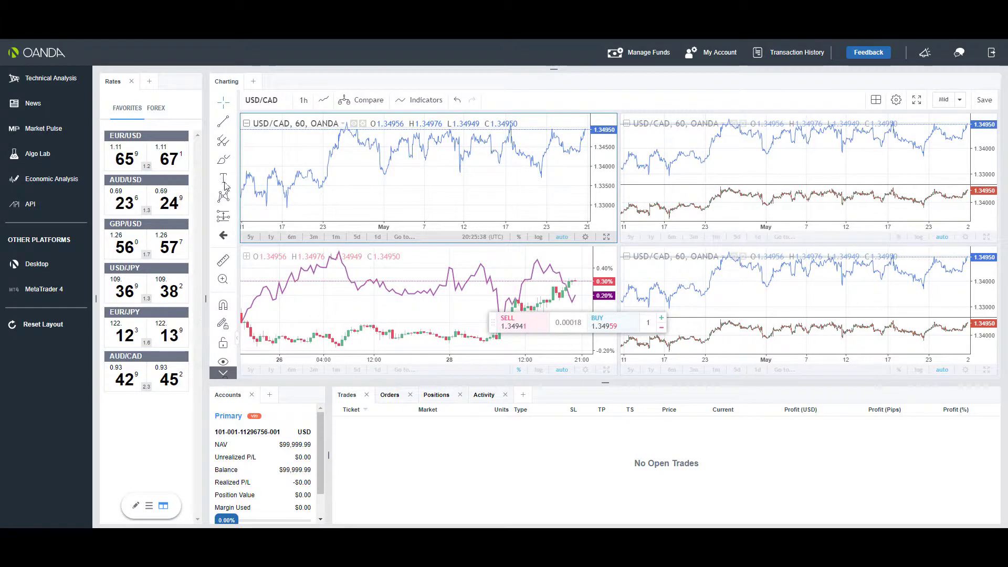
mouse_move(222, 260)
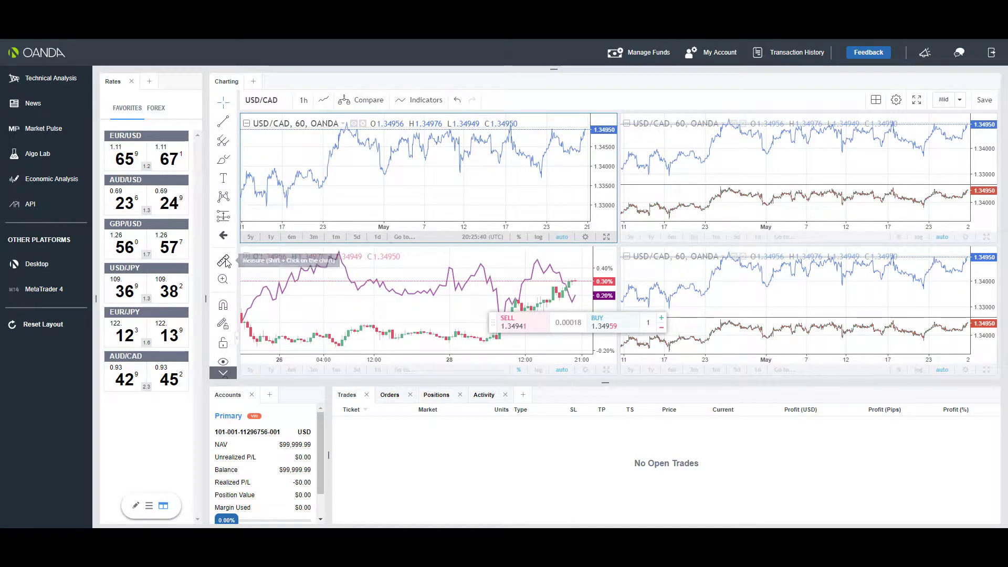
mouse_move(223, 305)
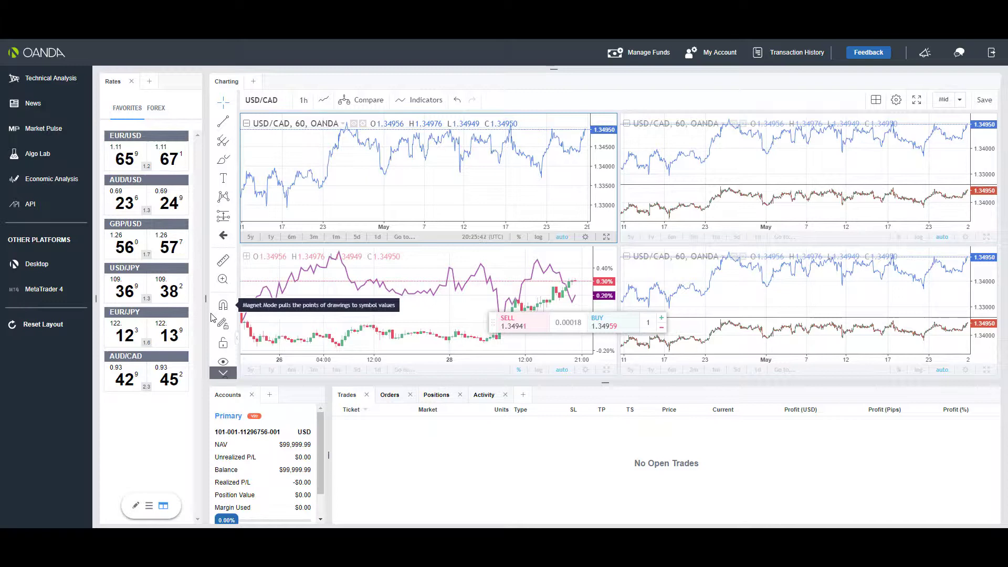
mouse_move(223, 372)
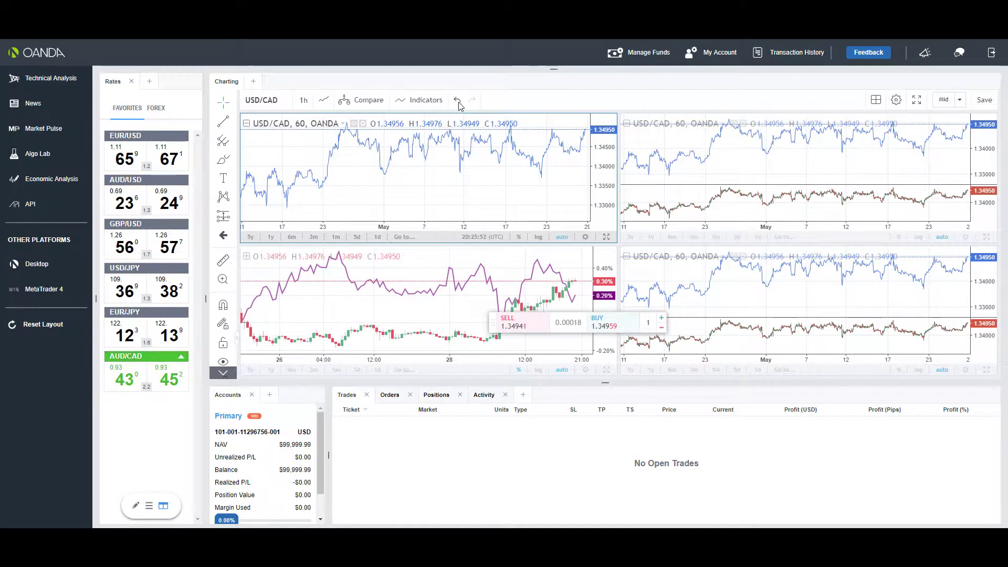
mouse_move(457, 100)
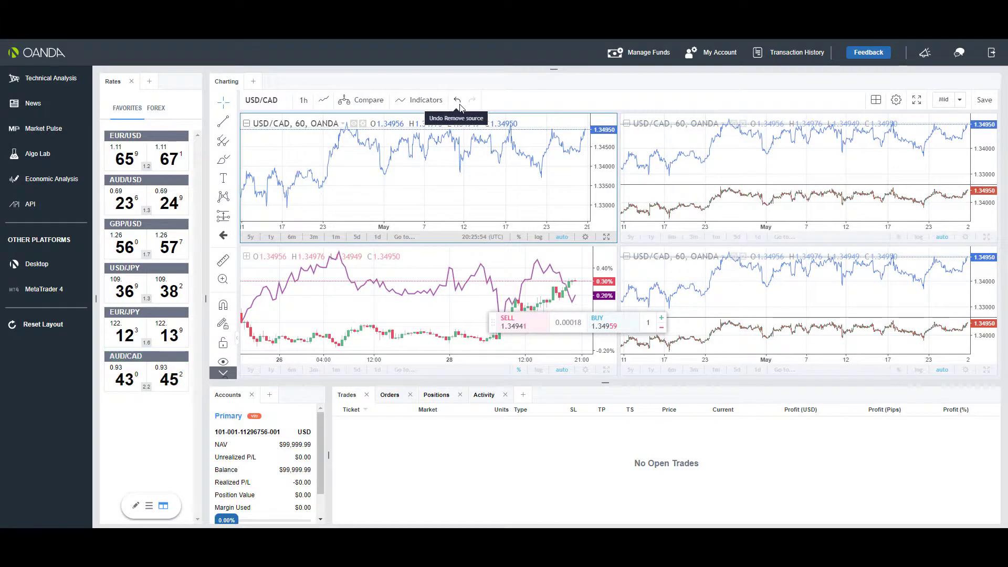
left_click(456, 99)
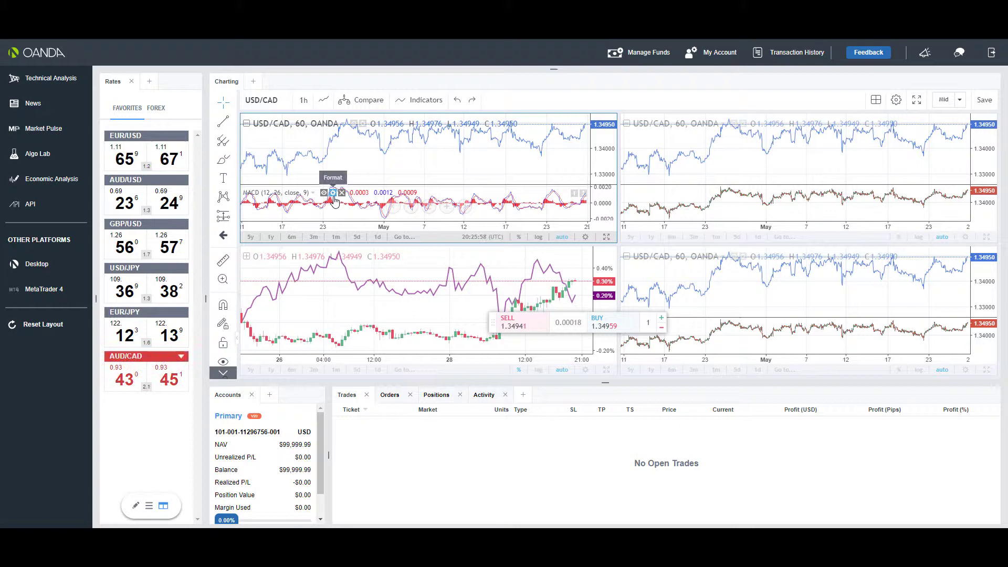
mouse_move(372, 155)
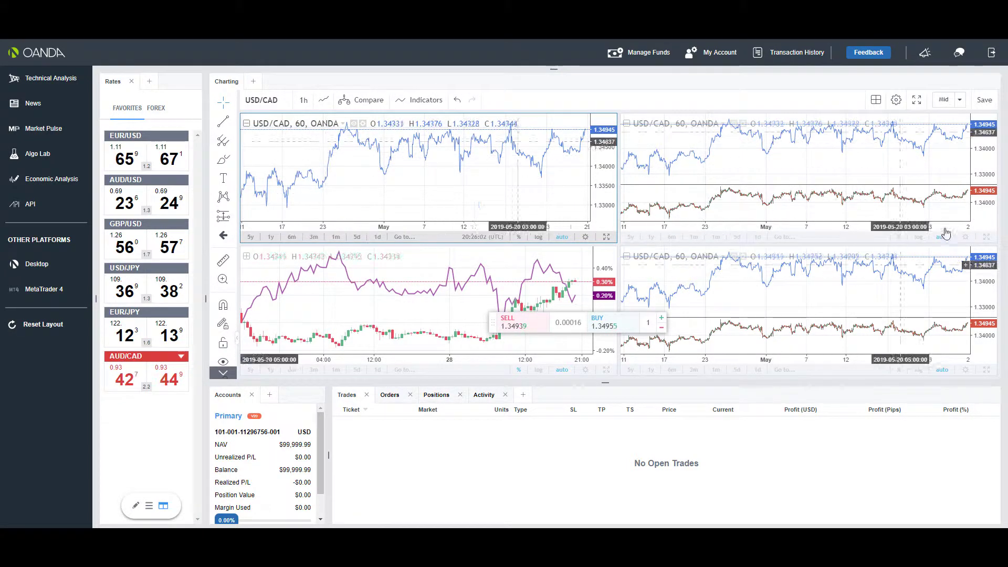
mouse_move(918, 100)
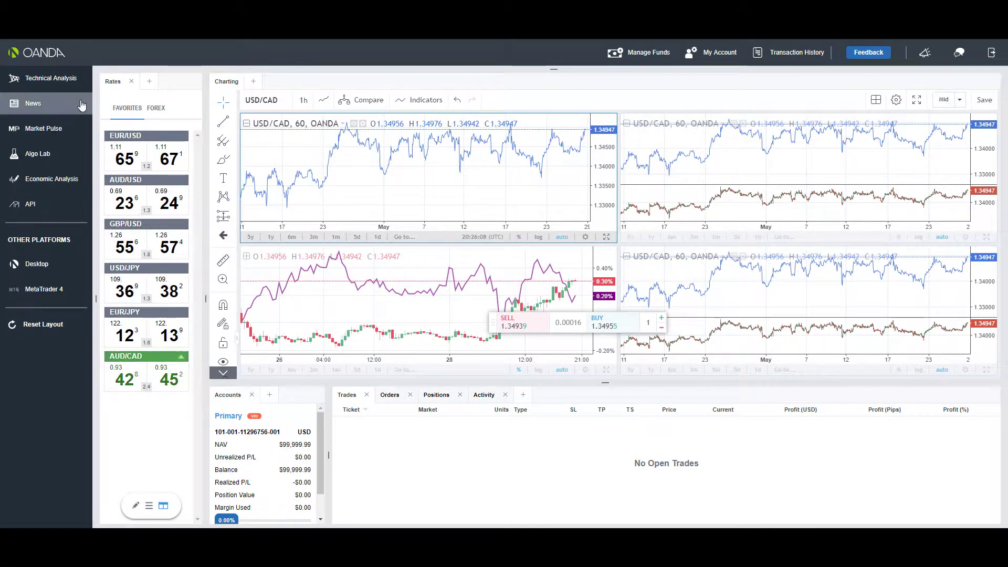
mouse_move(169, 254)
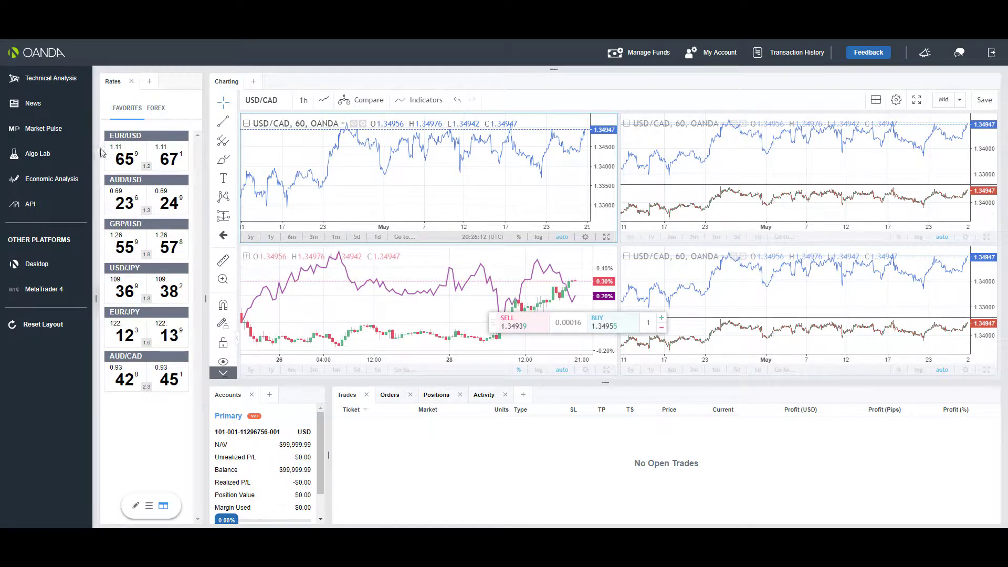
Show all FOREX pairs in the Rates panel and start a New Order ticket for AUD/CAD
left_click(155, 107)
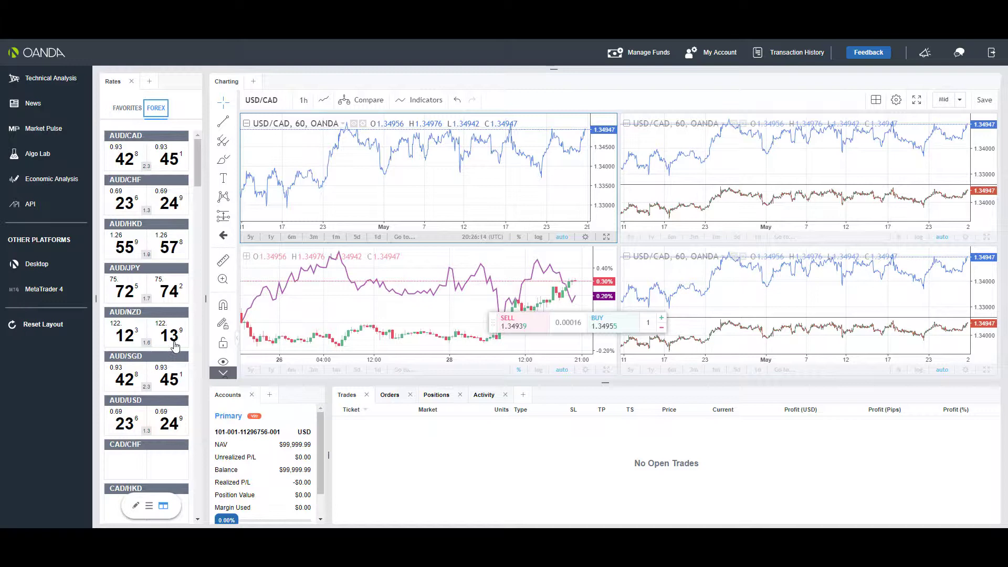
scroll("down", 3)
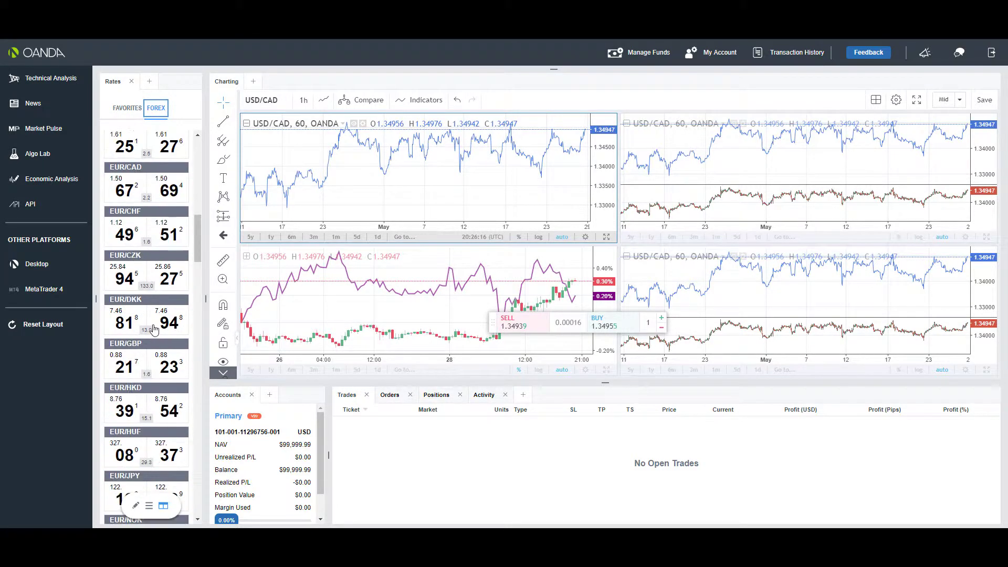
scroll("down", 3)
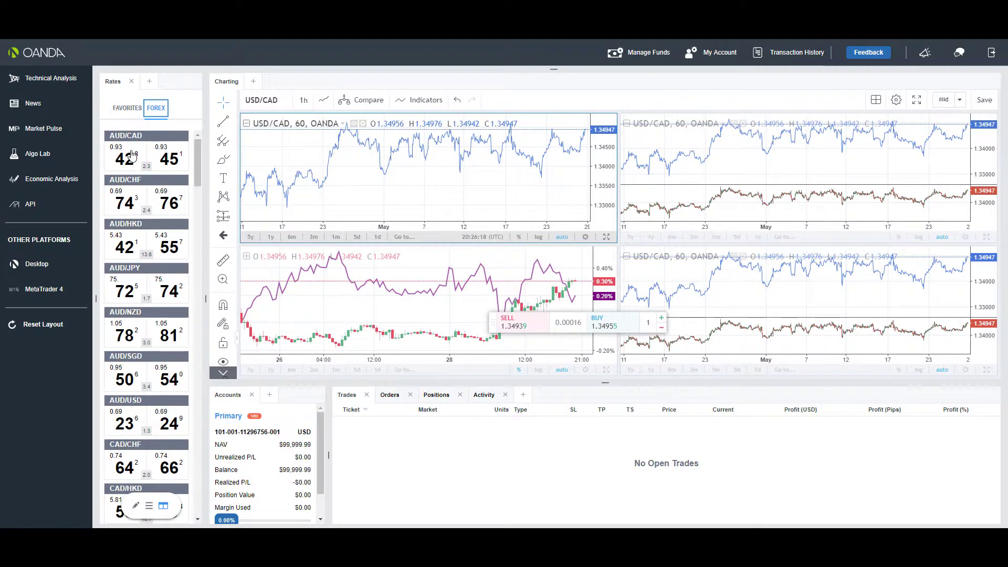
left_click(126, 156)
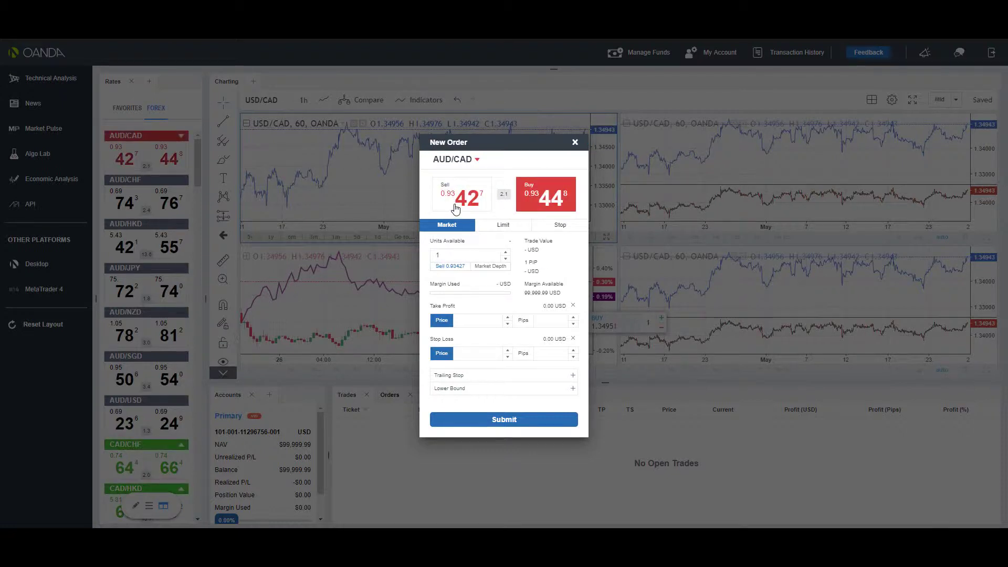
Make the AUD/CAD ticket a buy with a 1-pip take profit and limit order type
left_click(546, 194)
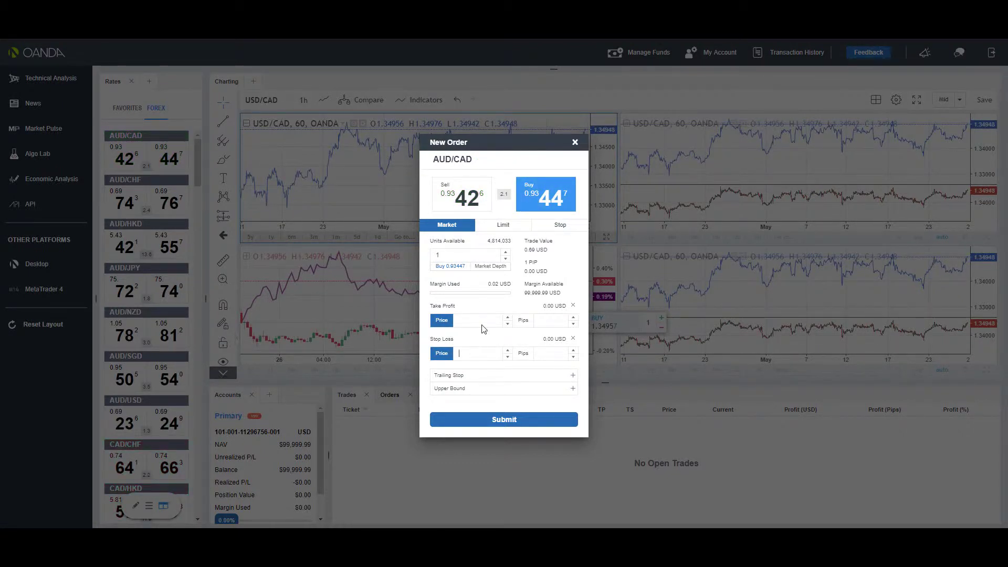
left_click(524, 353)
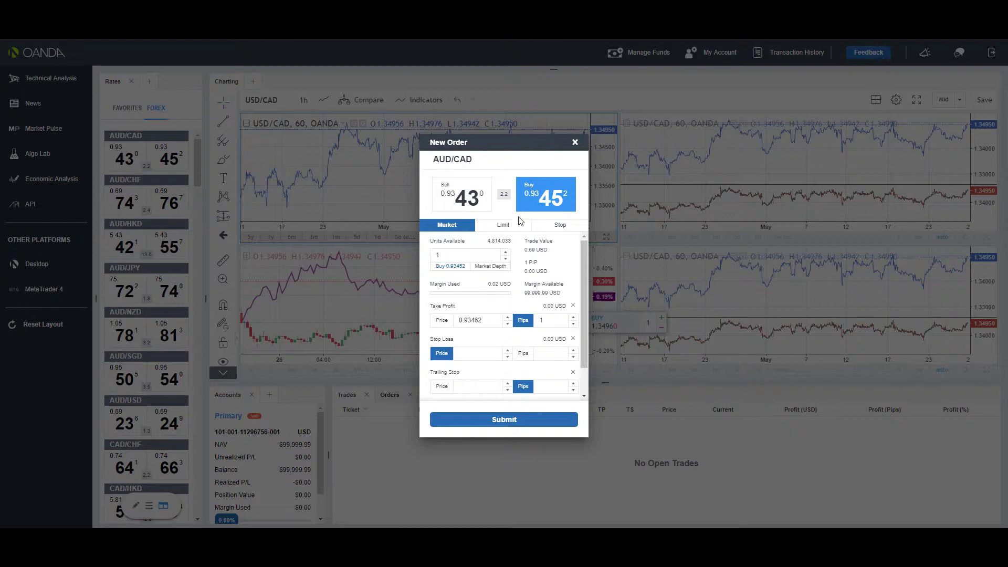
left_click(503, 225)
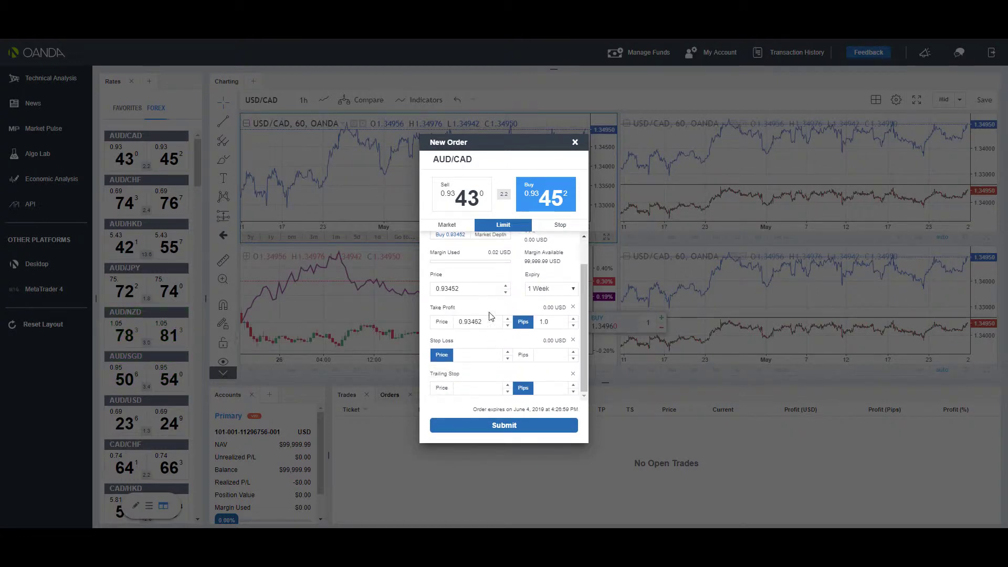
Try the stop loss pips field, select the 0.93452 entry price, and switch to a stop order
left_click(481, 355)
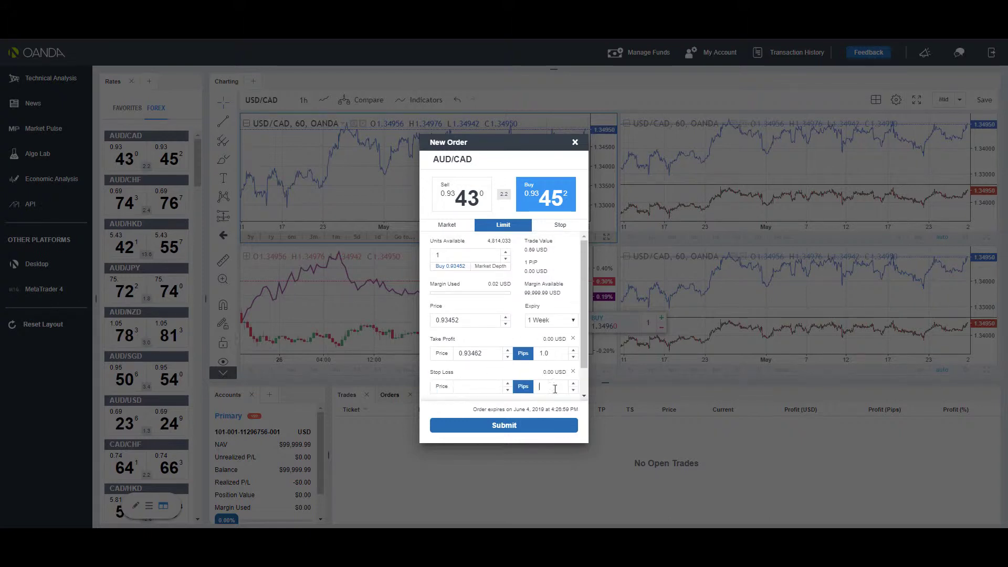
left_click(441, 387)
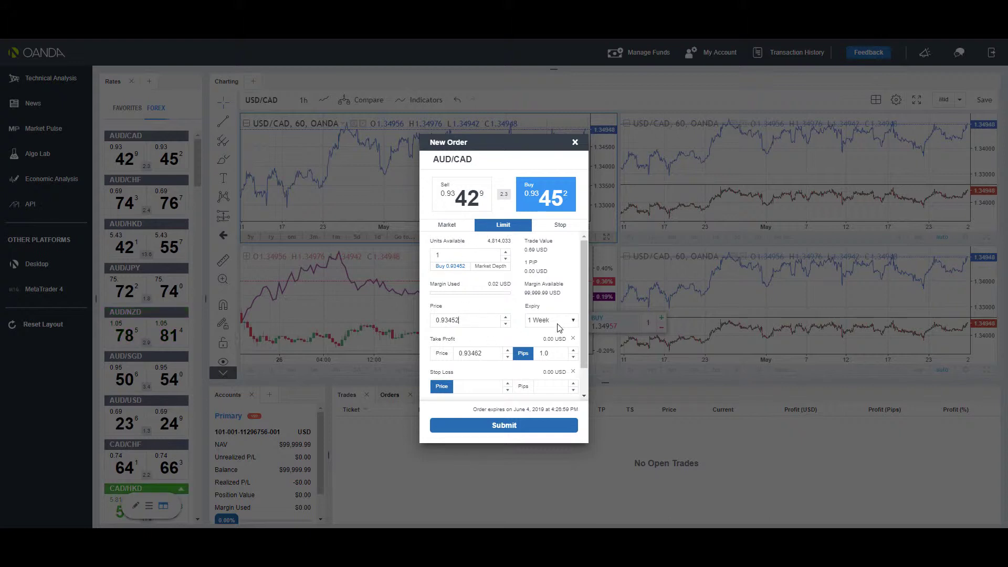
left_click(549, 319)
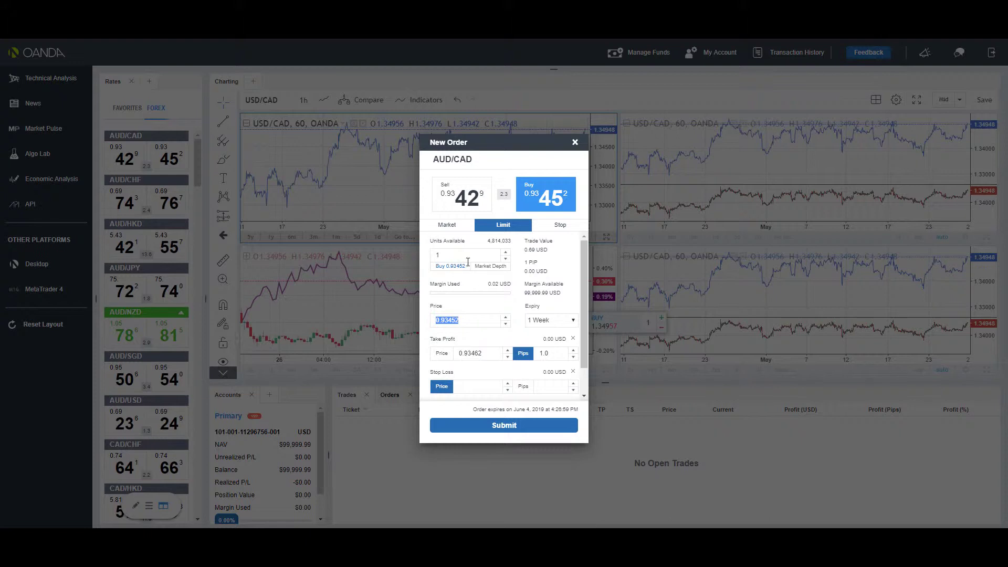
left_click(561, 225)
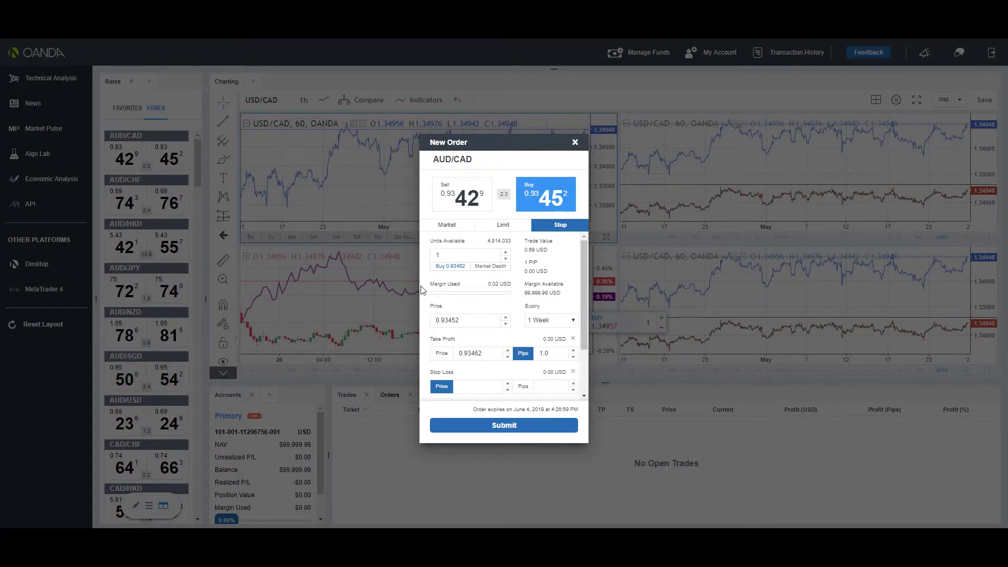
mouse_move(580, 153)
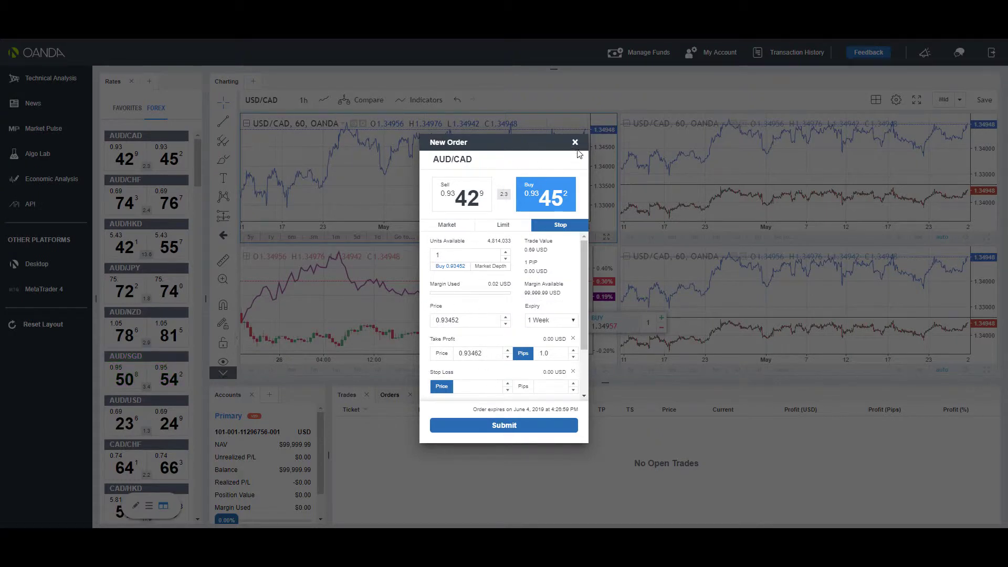
Close the order ticket and add Latest News as a tab beside Rates, returning to the rates list
left_click(576, 142)
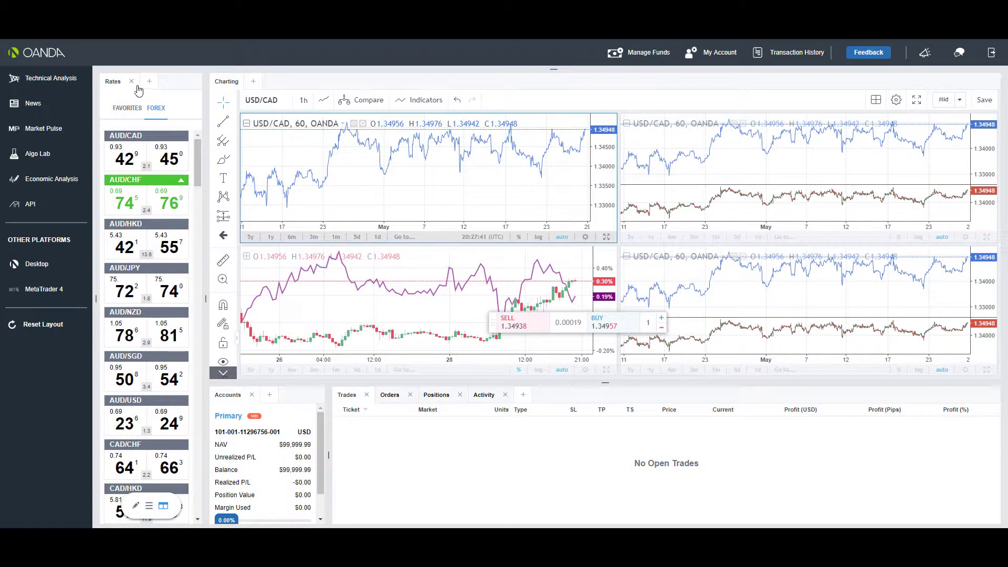
mouse_move(149, 82)
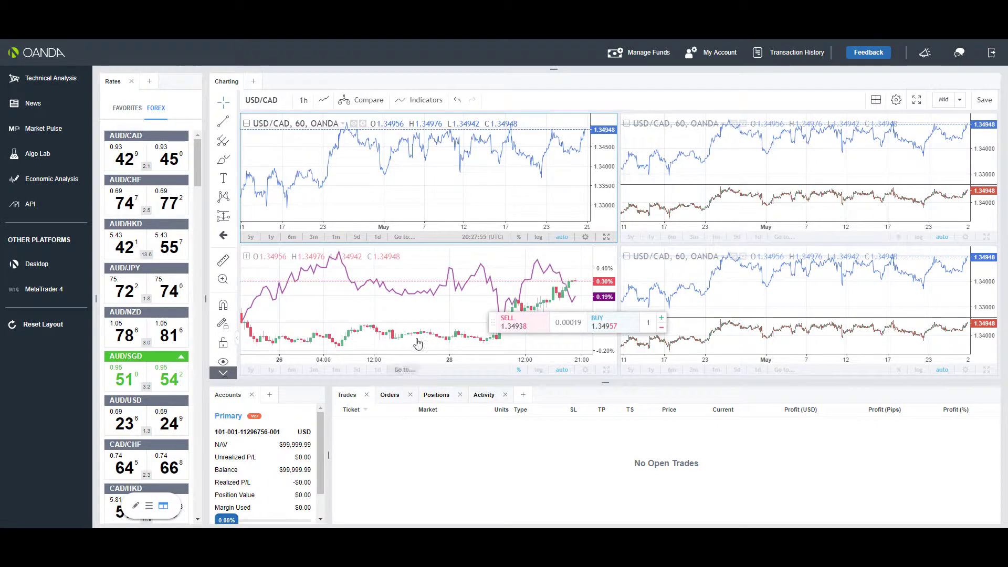
mouse_move(150, 84)
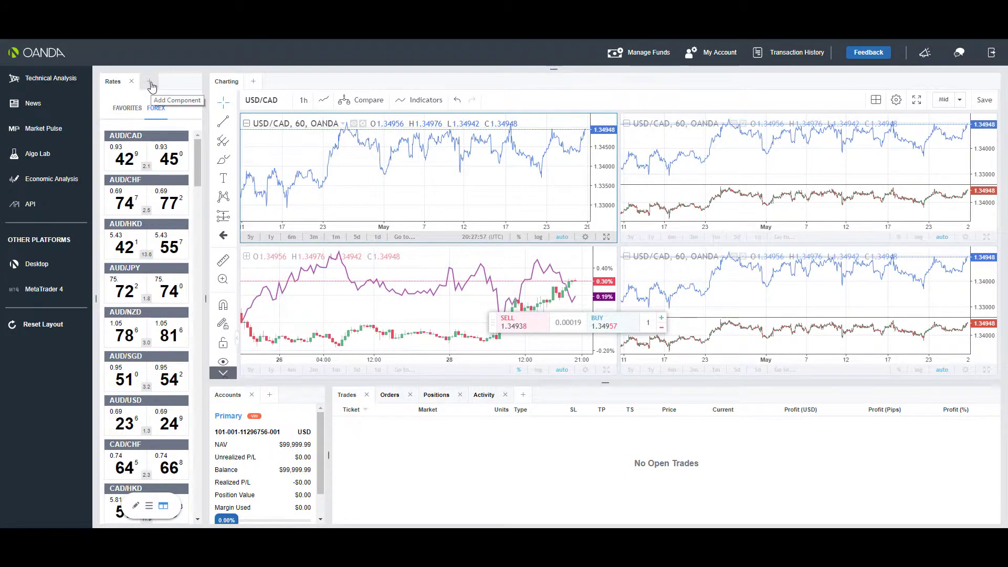
left_click(149, 81)
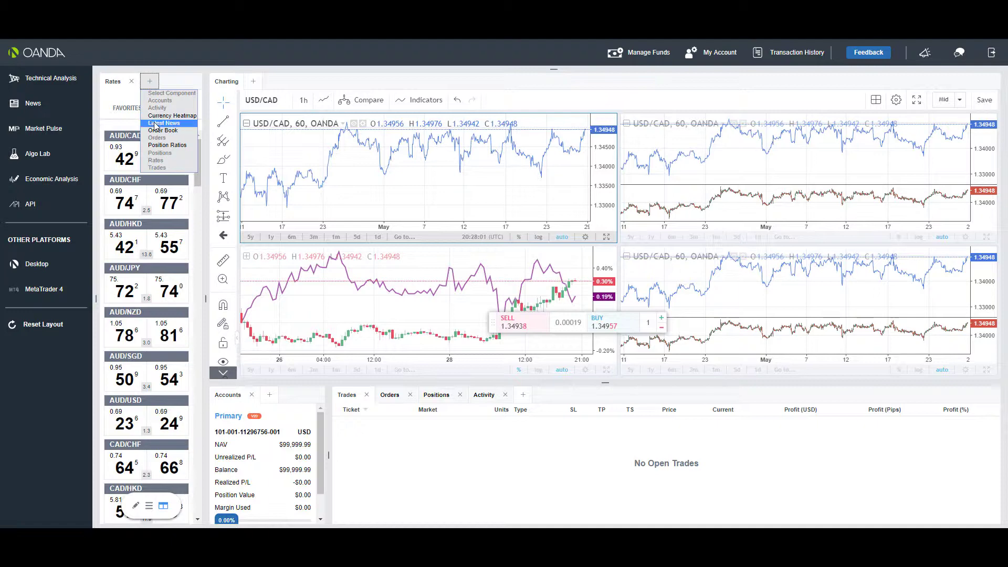
left_click(163, 123)
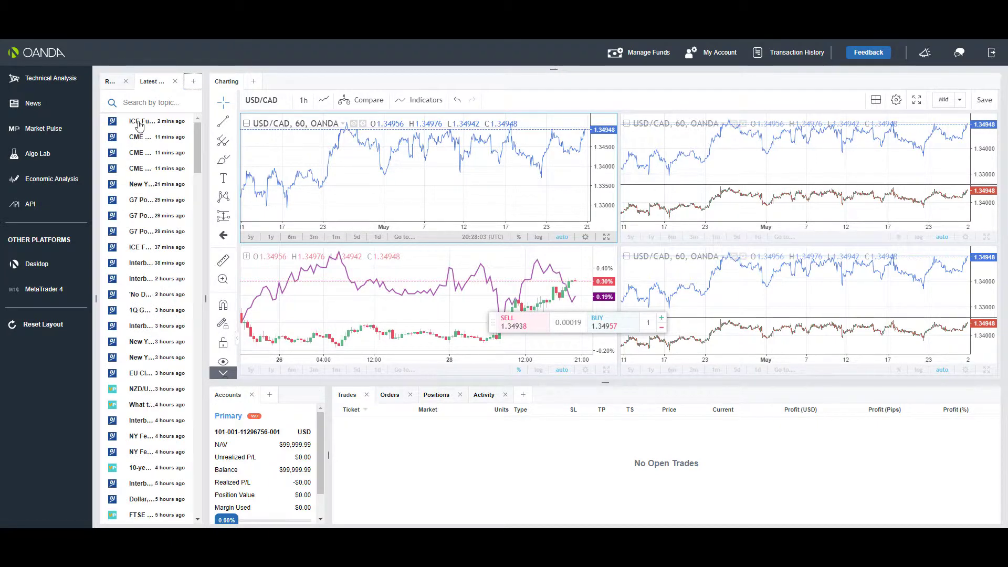
mouse_move(139, 125)
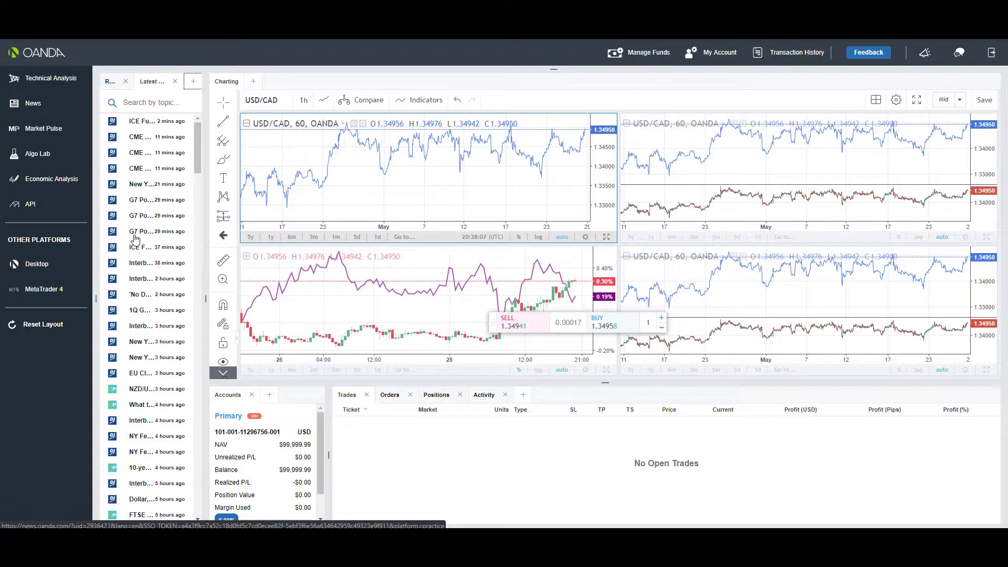
mouse_move(136, 231)
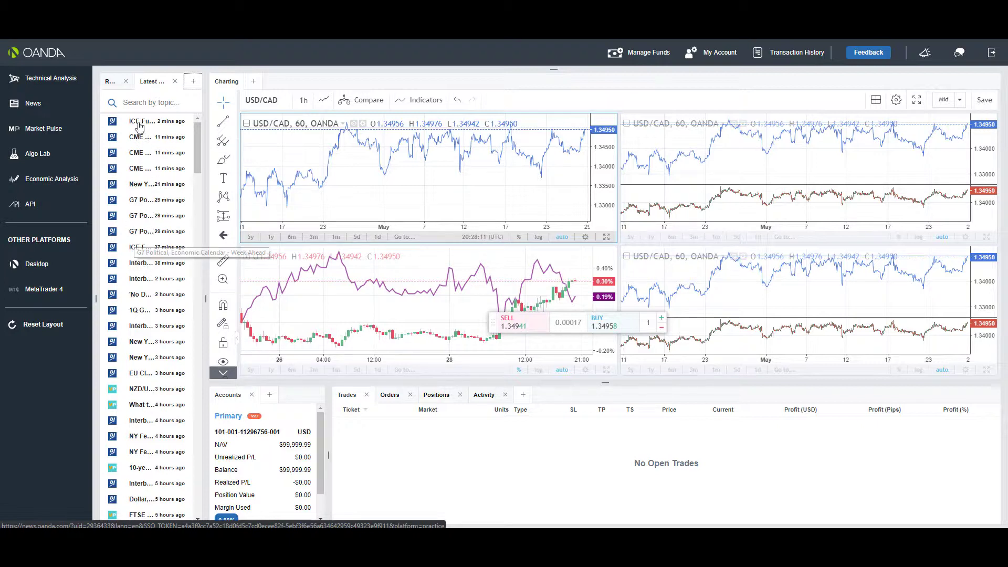
left_click(147, 121)
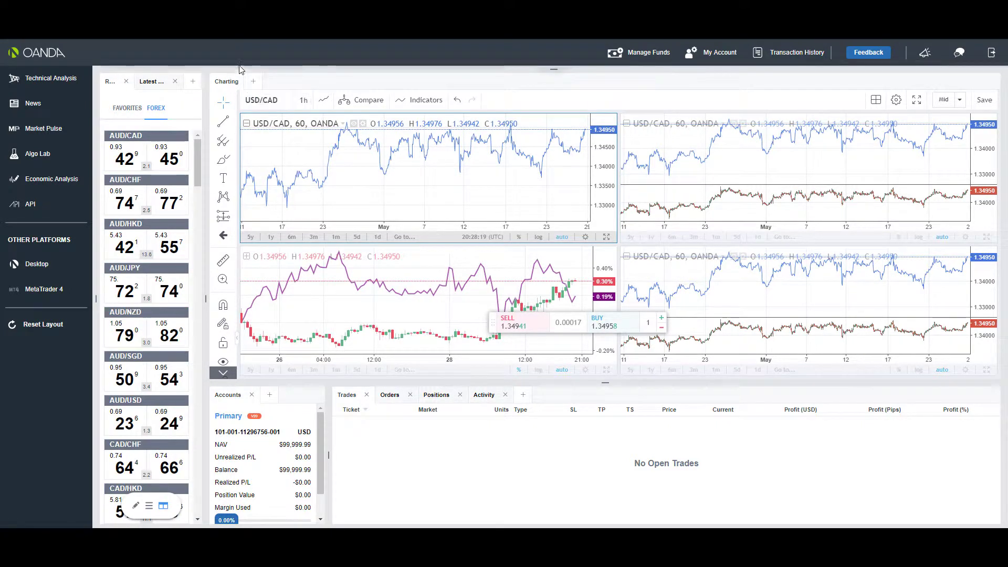
mouse_move(253, 86)
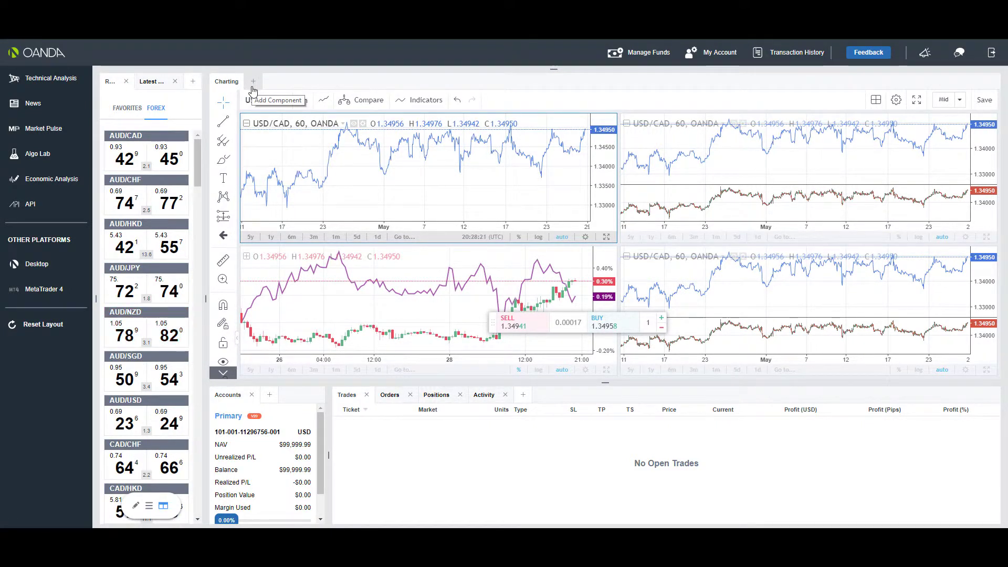
Add Position Ratios beside Charting, browse the ratios, and return to the USD/CAD charts
left_click(252, 81)
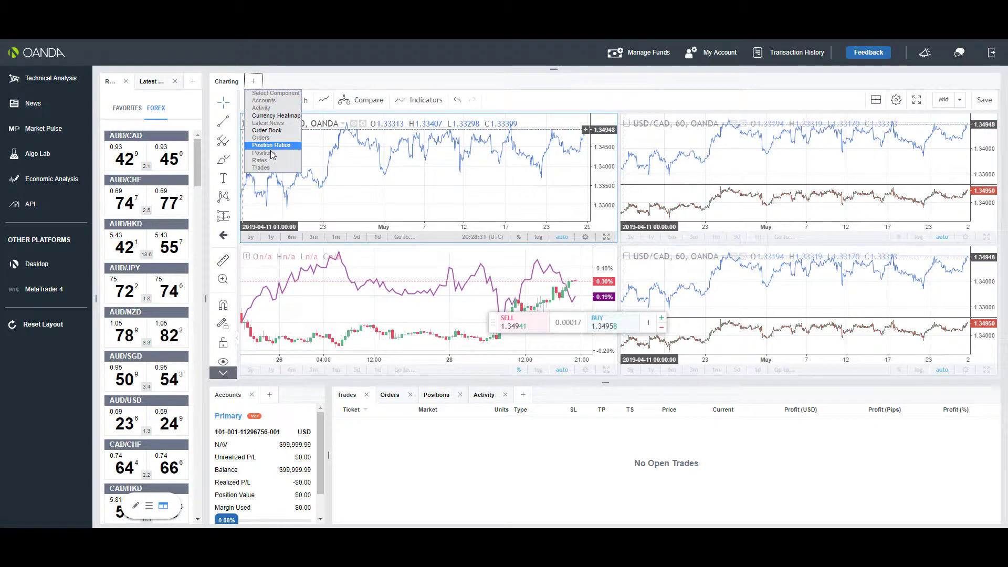
left_click(271, 145)
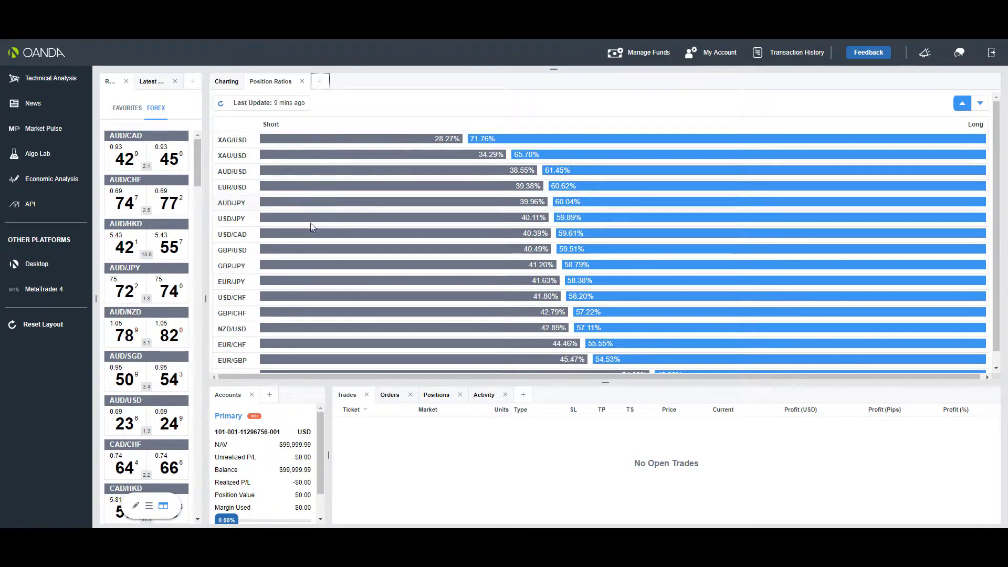
scroll("down", 3)
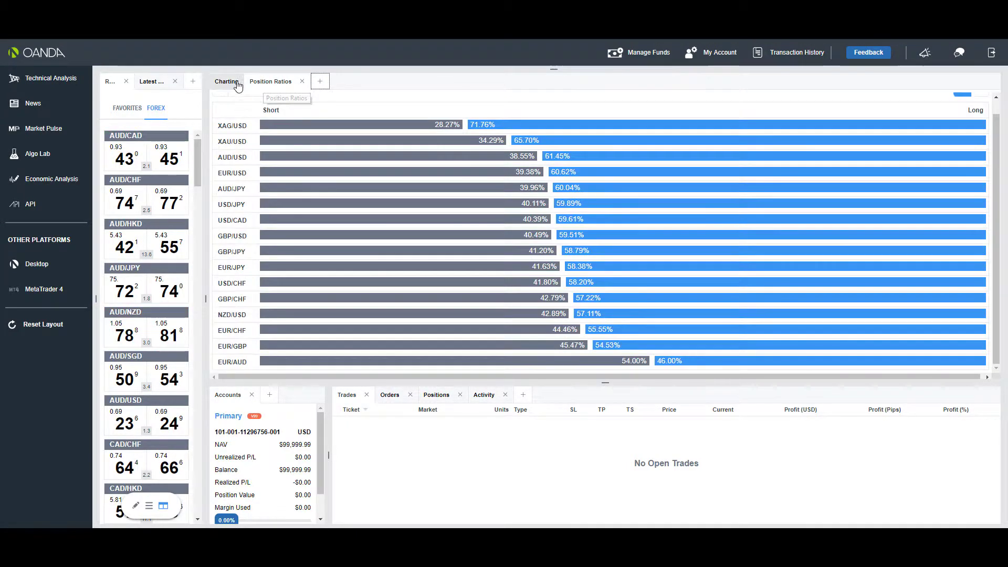
left_click(226, 81)
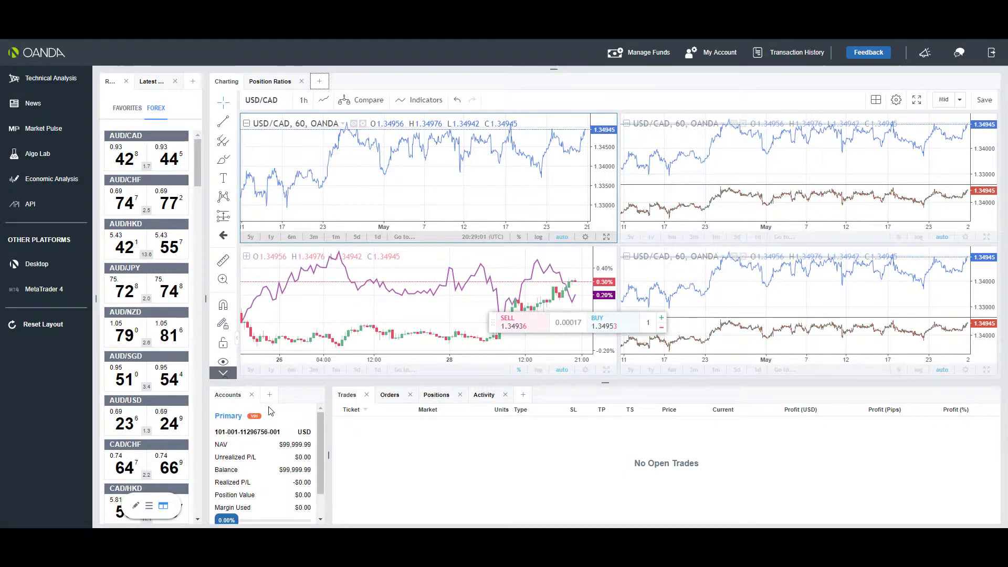
Add an Order Book tab beside Accounts showing EUR/USD open positions
left_click(269, 394)
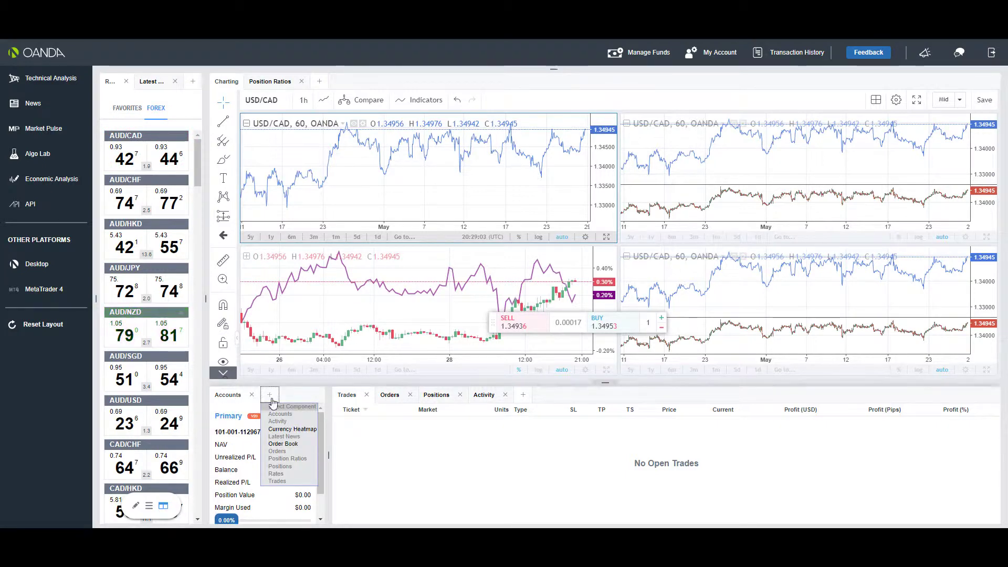
mouse_move(283, 444)
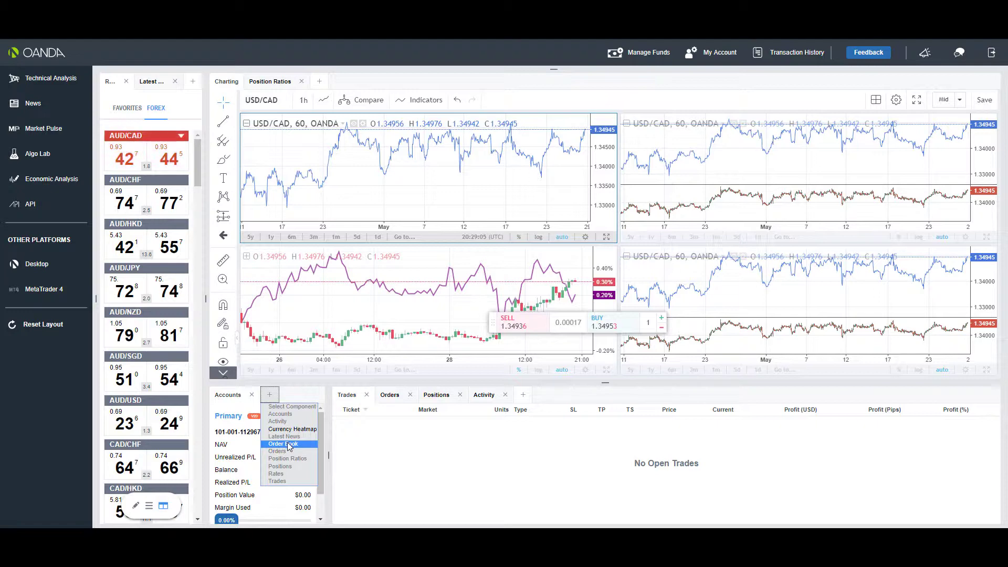
left_click(282, 443)
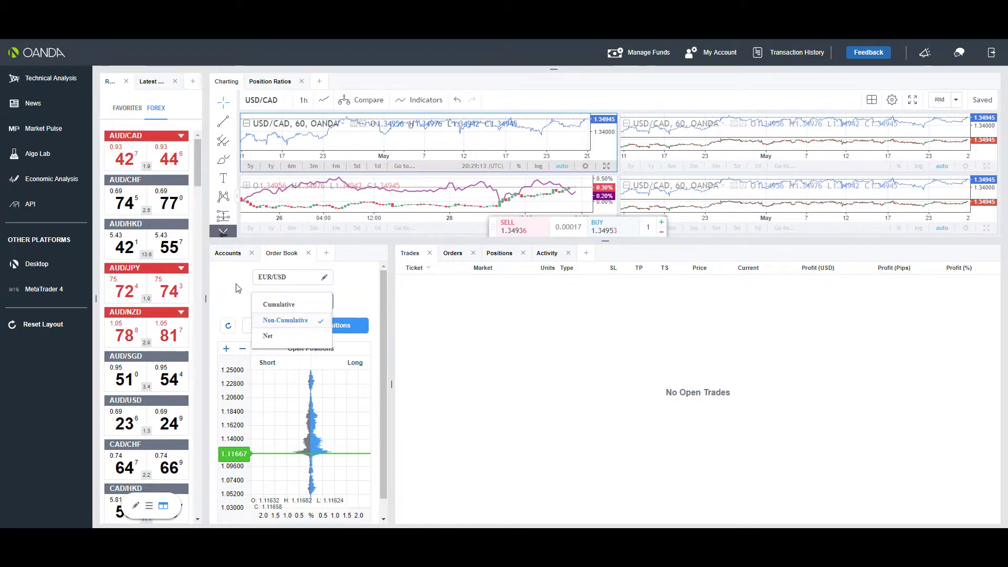
left_click(284, 320)
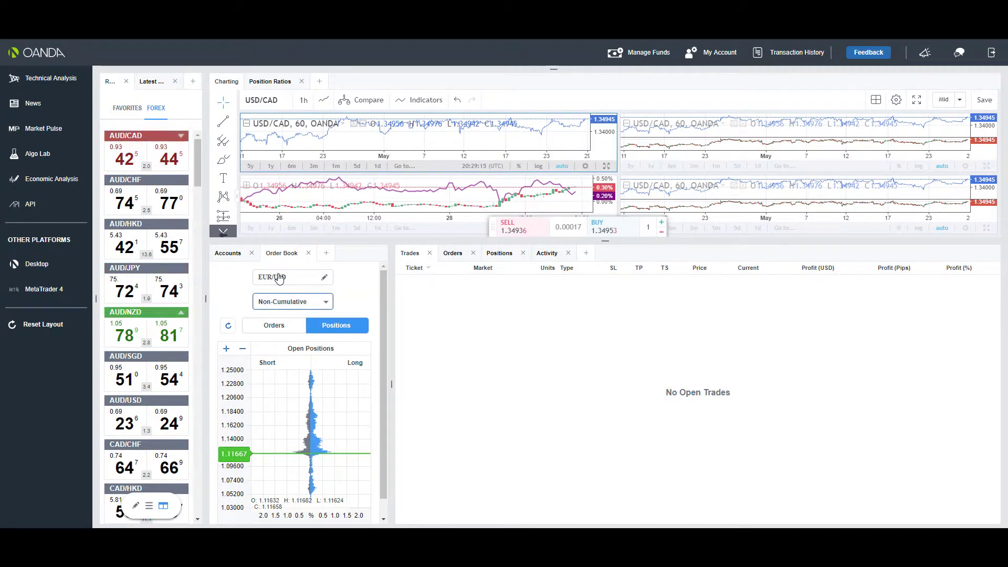
Switch the Order Book display mode to Cumulative view
left_click(280, 278)
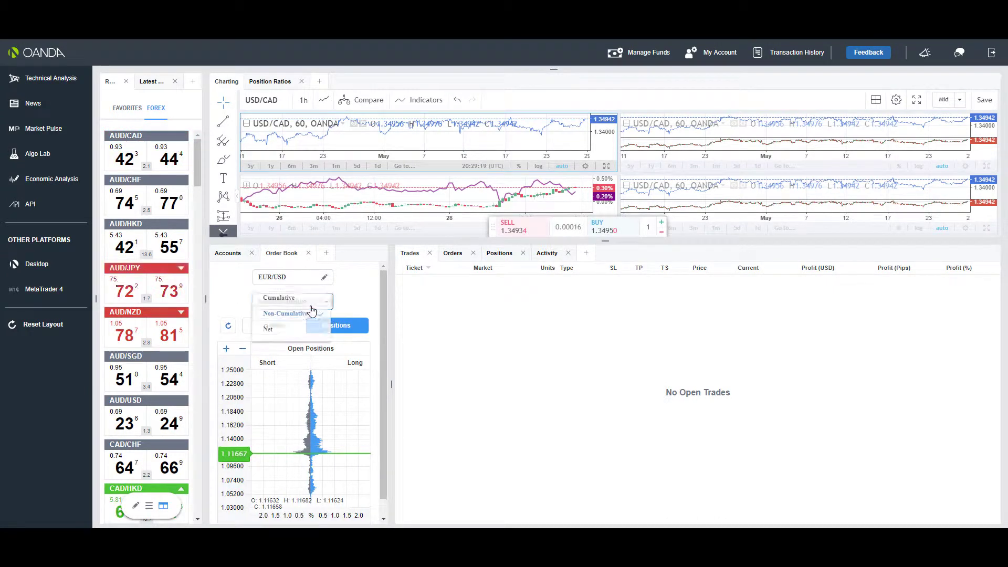
left_click(278, 305)
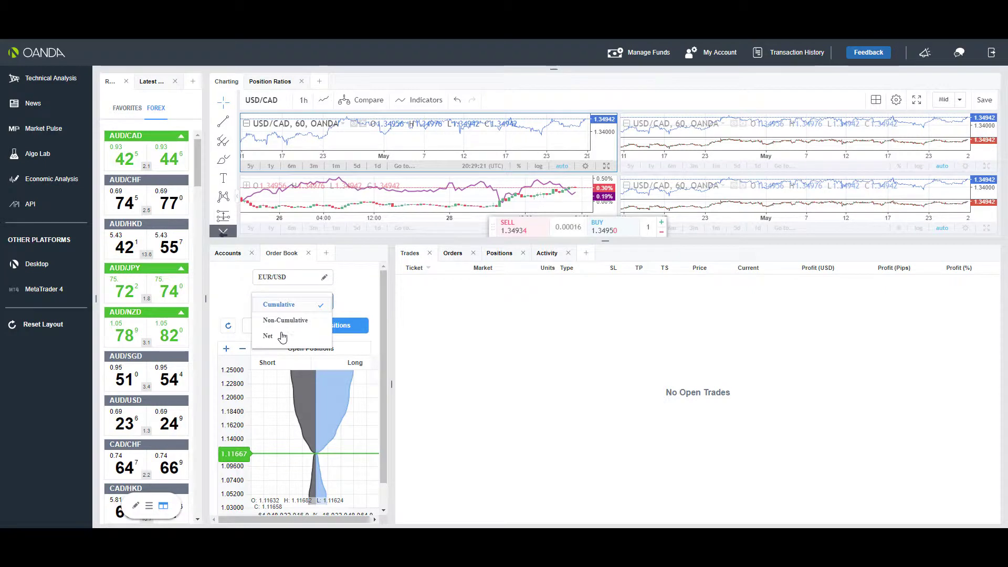
left_click(278, 304)
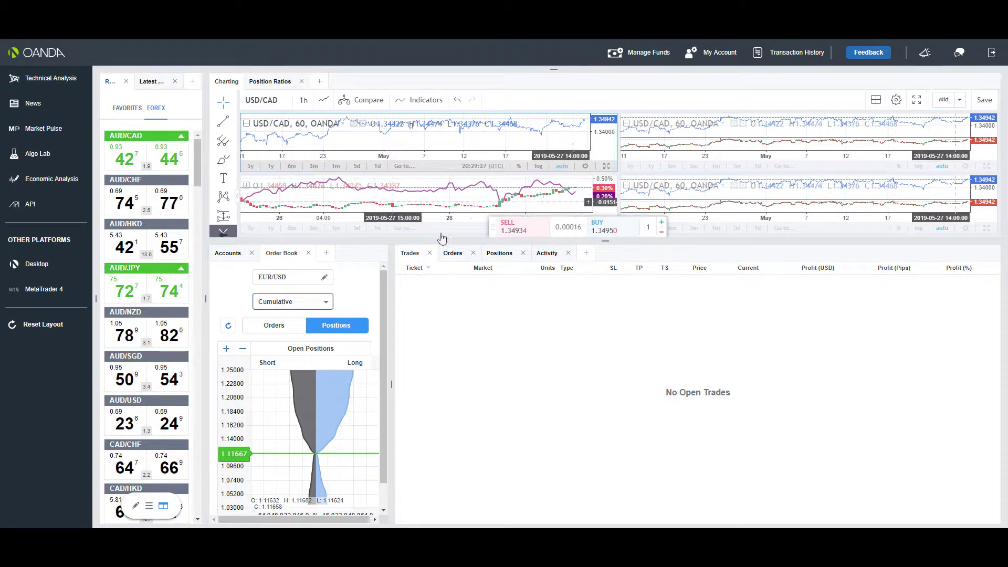
mouse_move(439, 285)
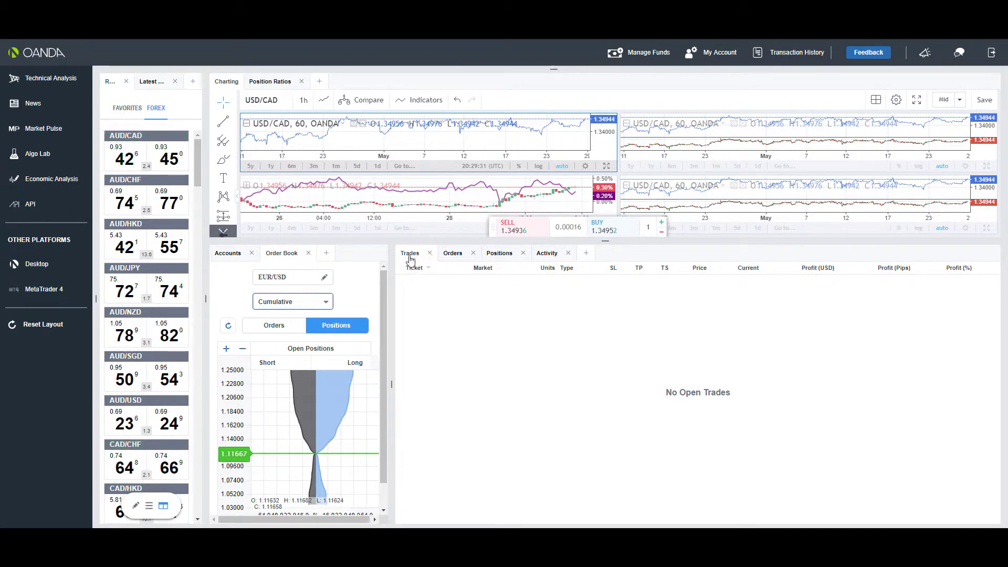
Review the Orders and Activity tabs and dismiss the trades panel component list
left_click(500, 253)
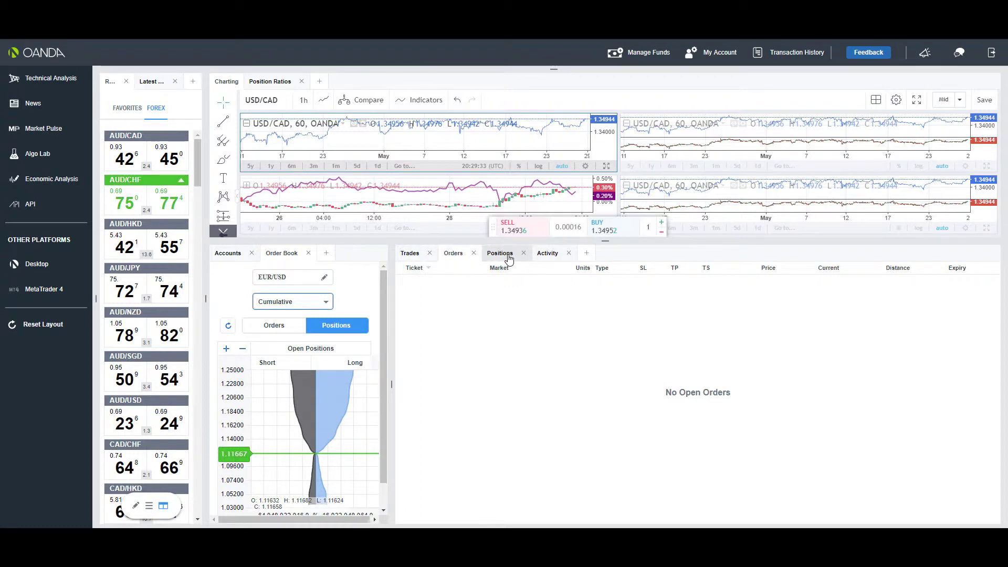
left_click(547, 253)
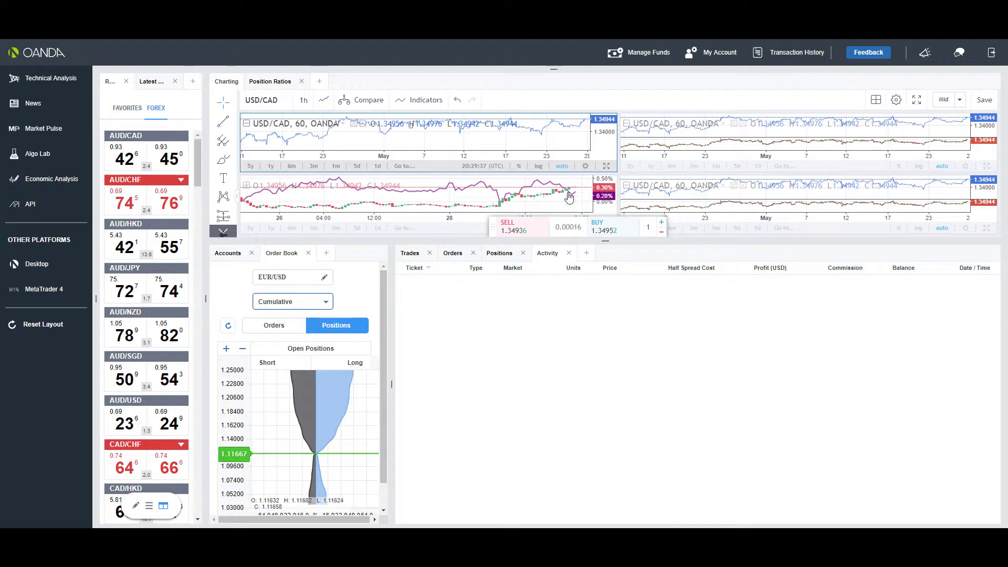
left_click(586, 253)
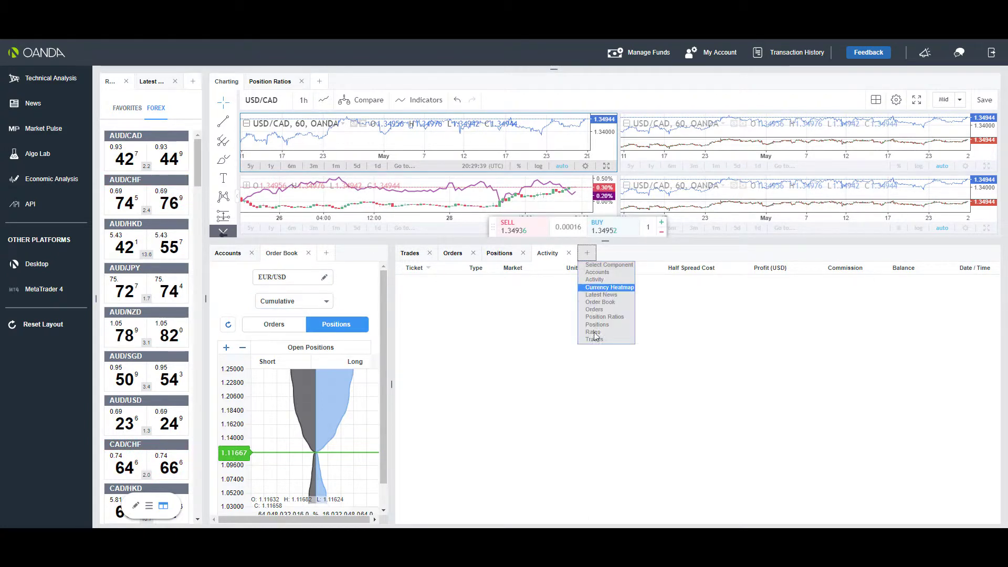
mouse_move(627, 317)
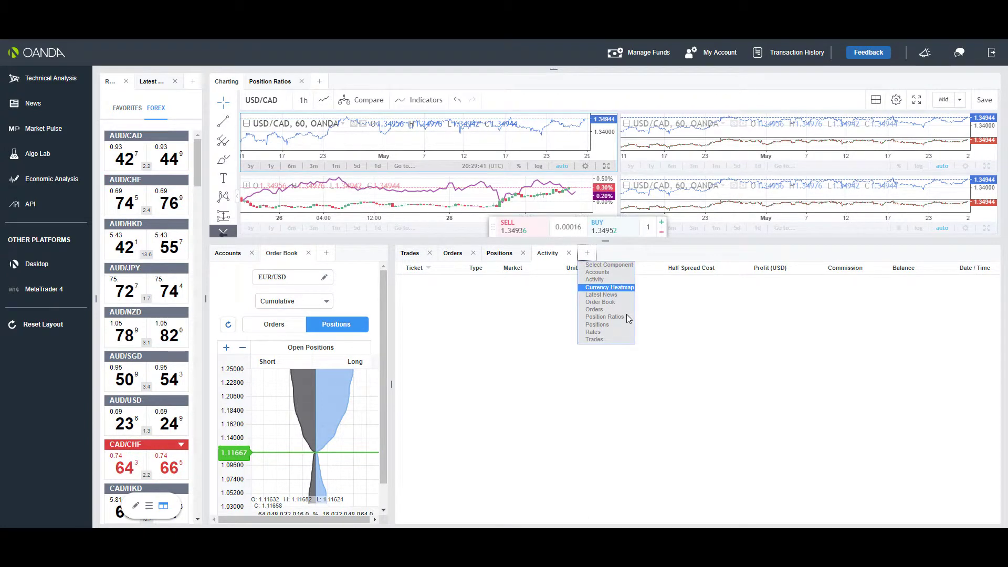
mouse_move(694, 309)
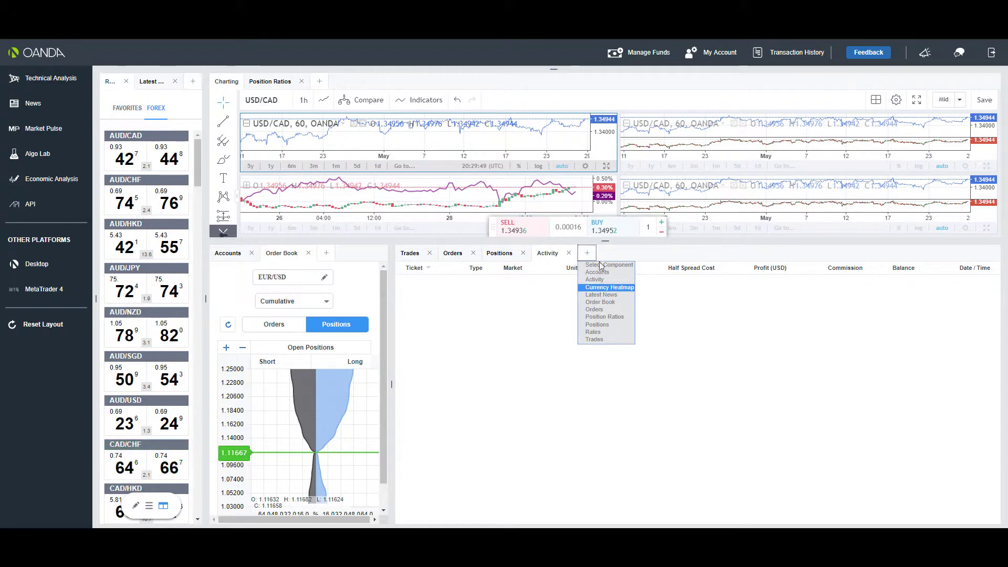
mouse_move(565, 319)
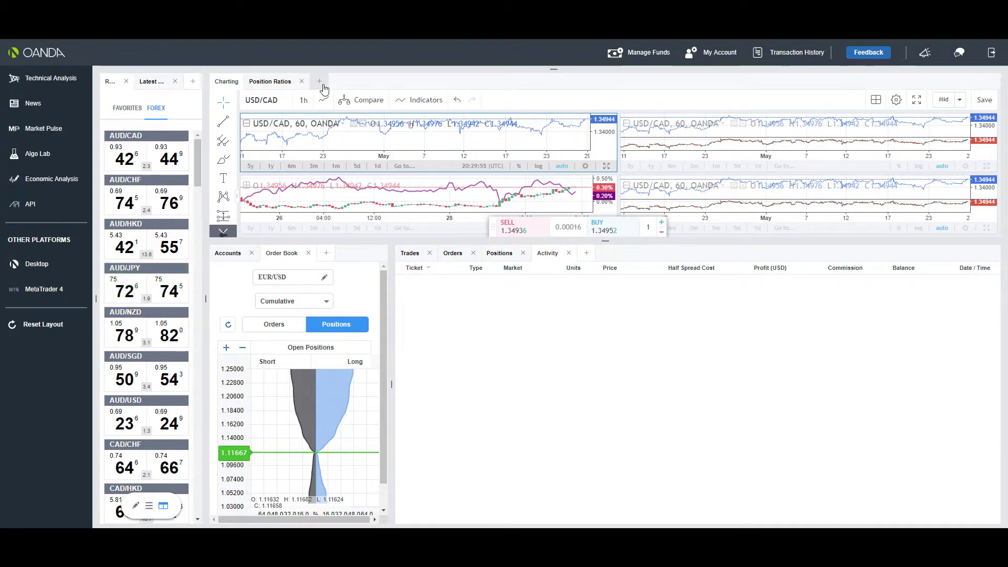
left_click(319, 82)
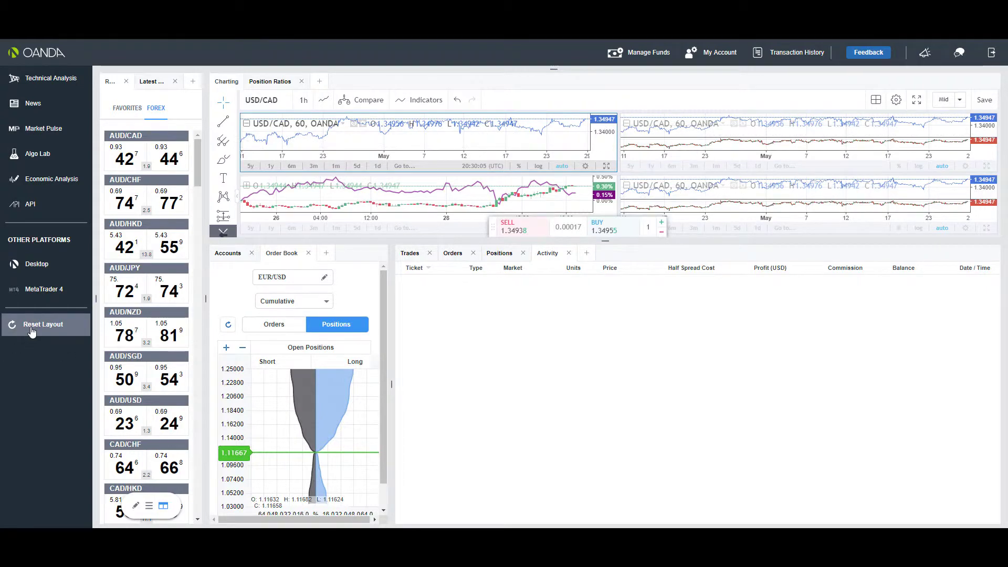
Request a reset of the workspace to the default layout from the left sidebar
left_click(42, 325)
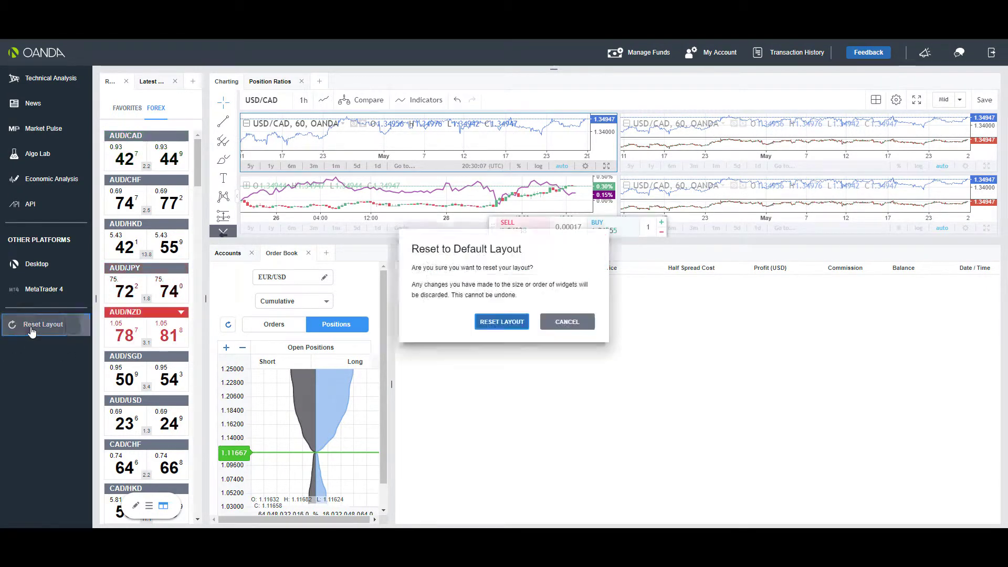